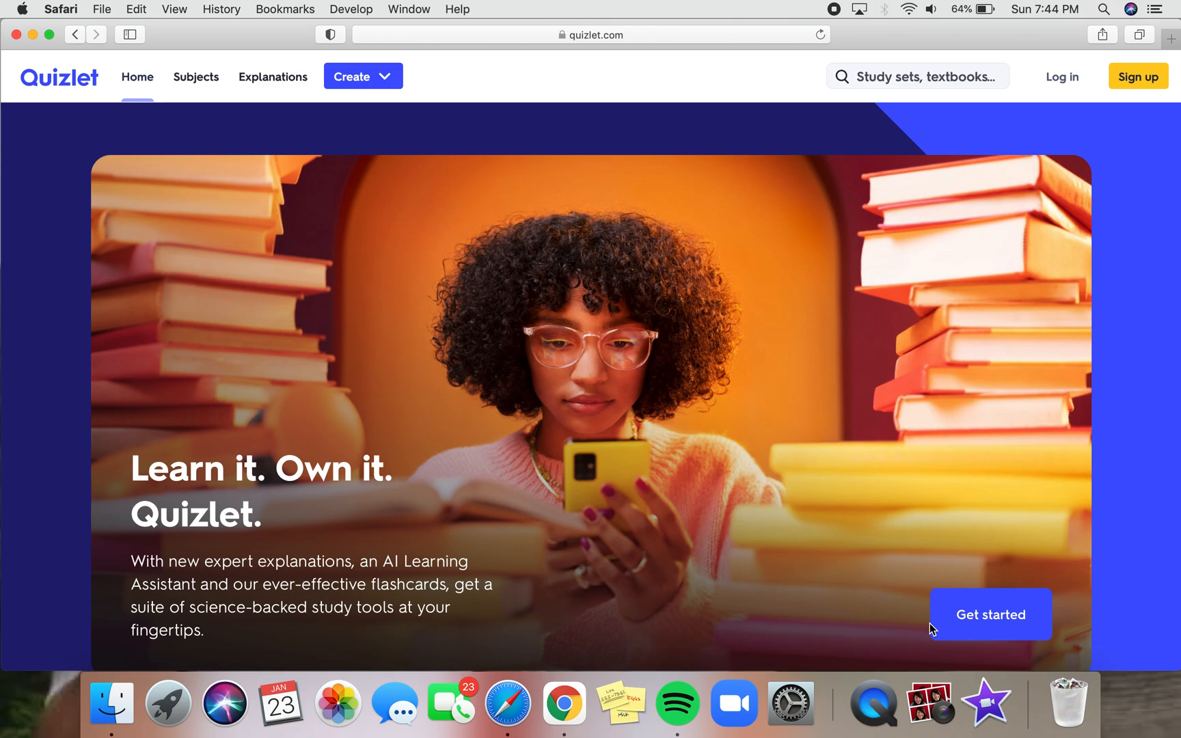
Dismiss the browser favorites overlay and bring up the Quizlet sign-up form.
click(593, 34)
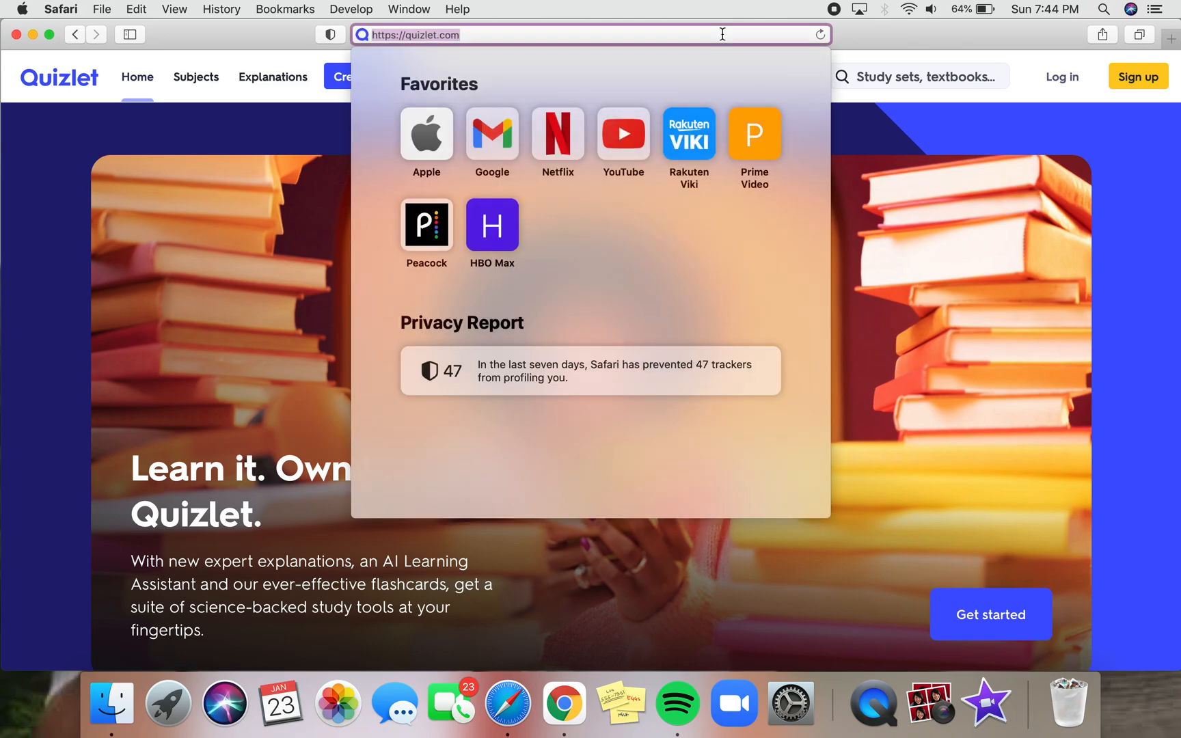
click(863, 116)
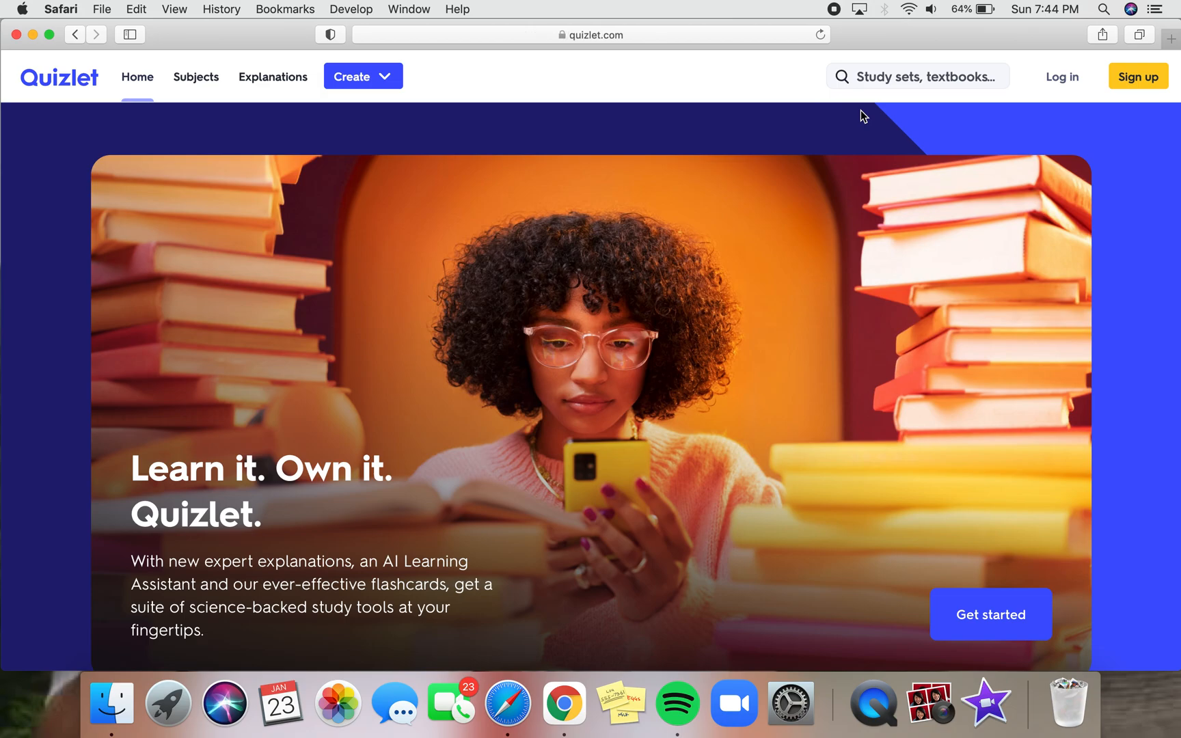
scroll(down, 3)
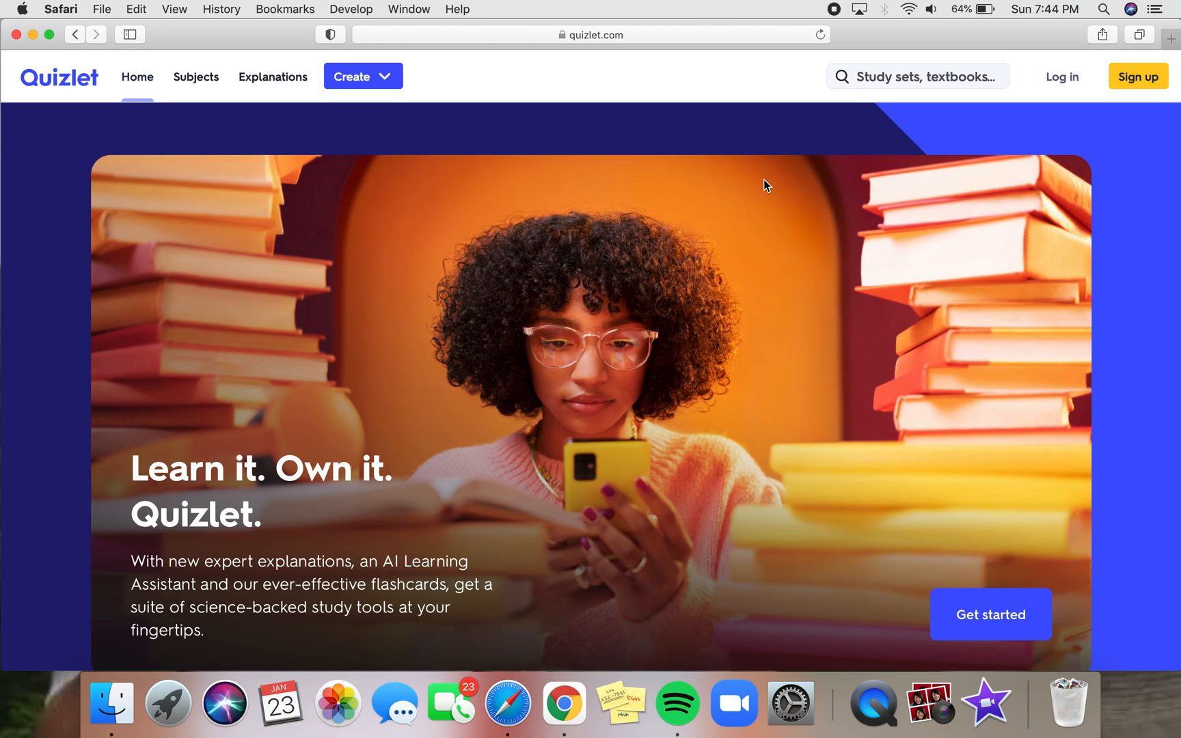
mouse_move(989, 167)
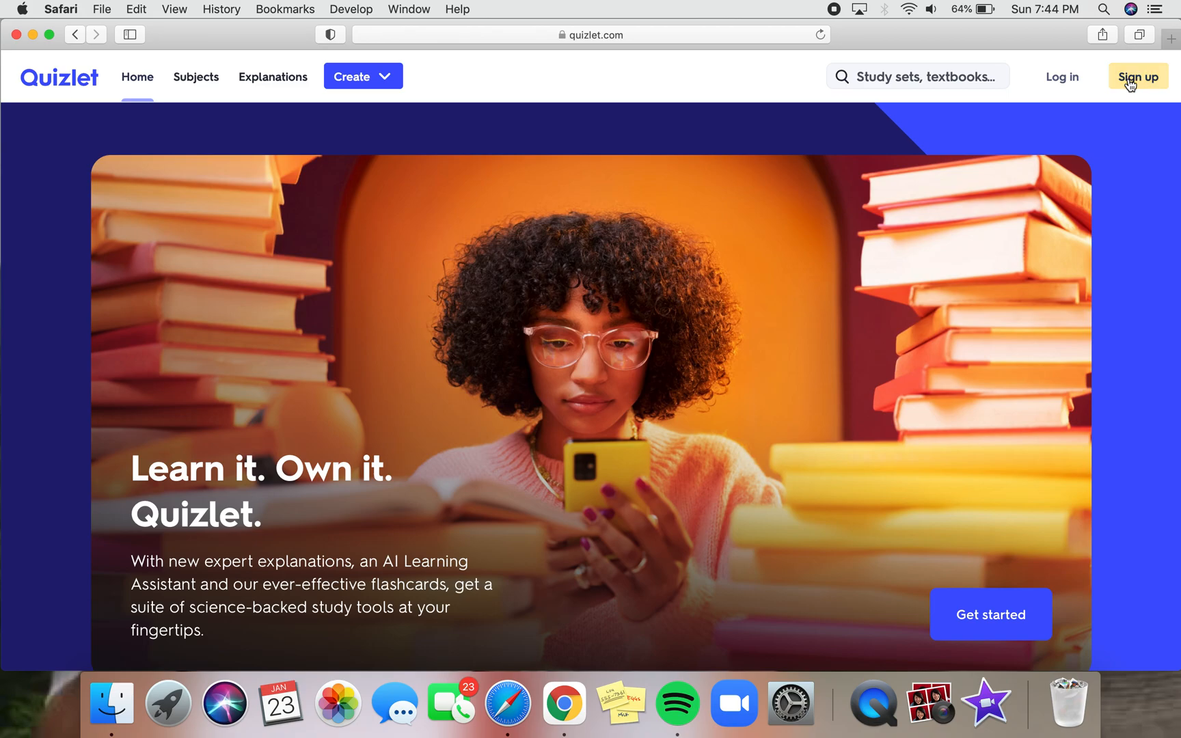
click(1138, 76)
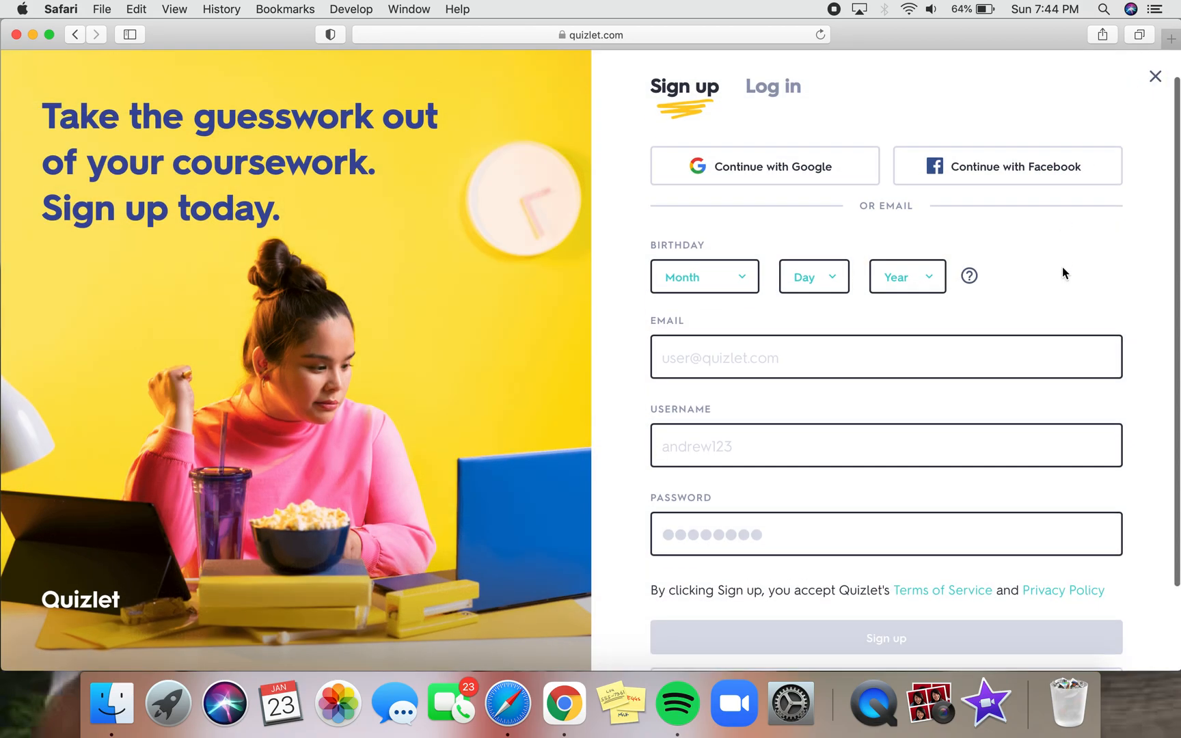
mouse_move(849, 183)
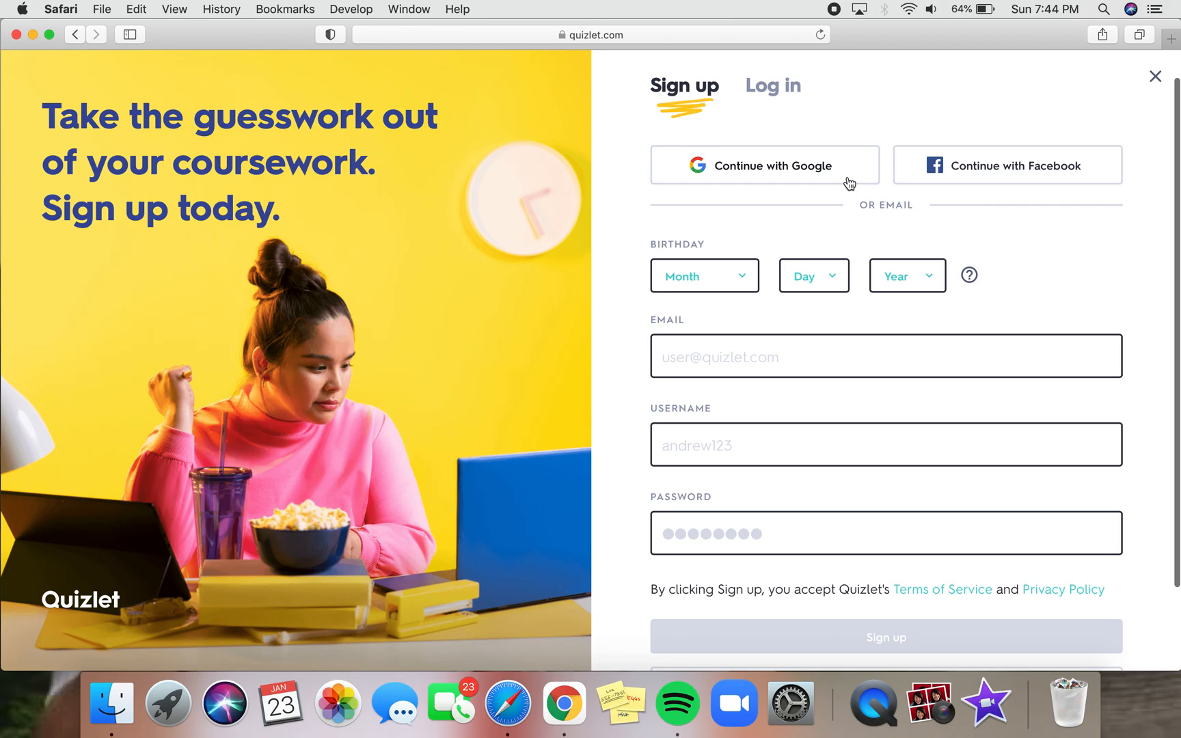
mouse_move(850, 180)
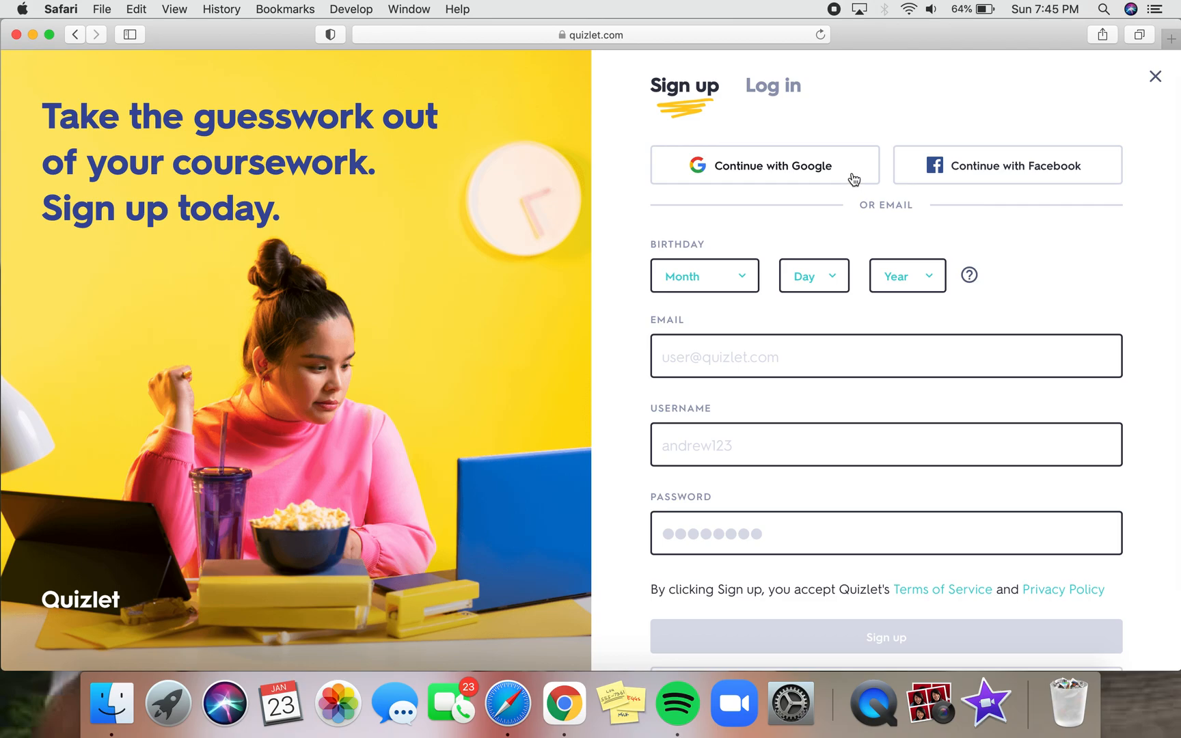
mouse_move(806, 200)
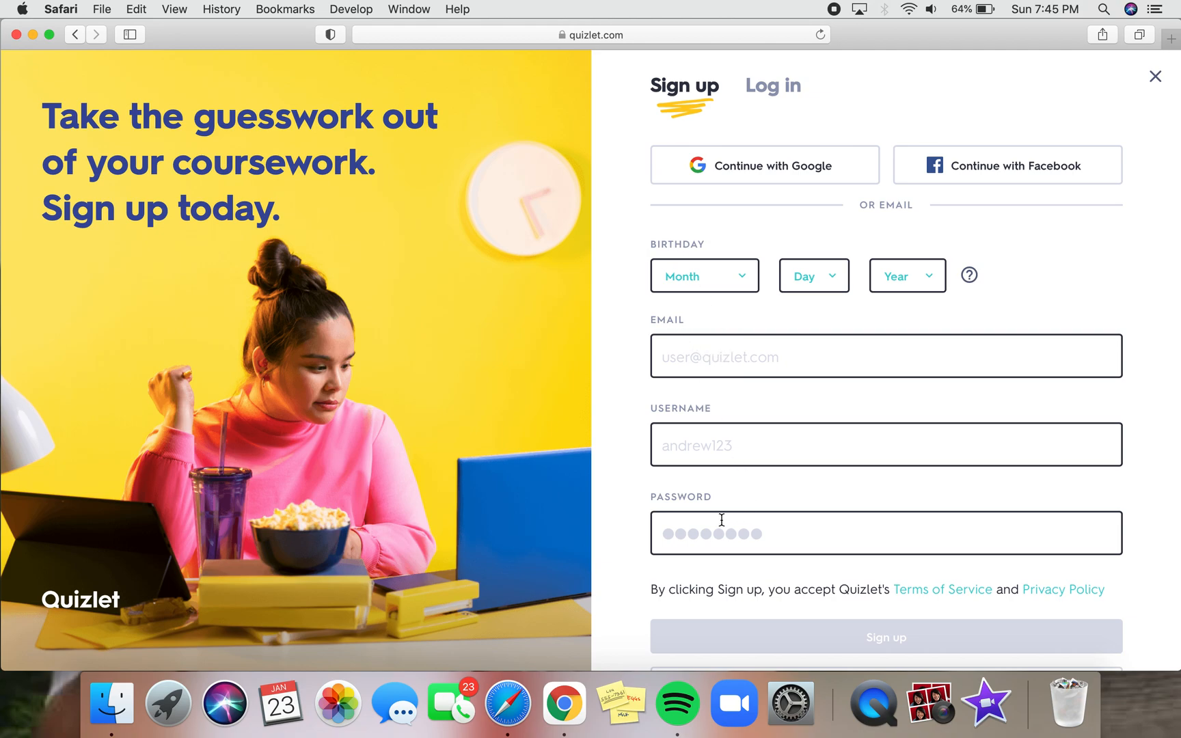
mouse_move(761, 409)
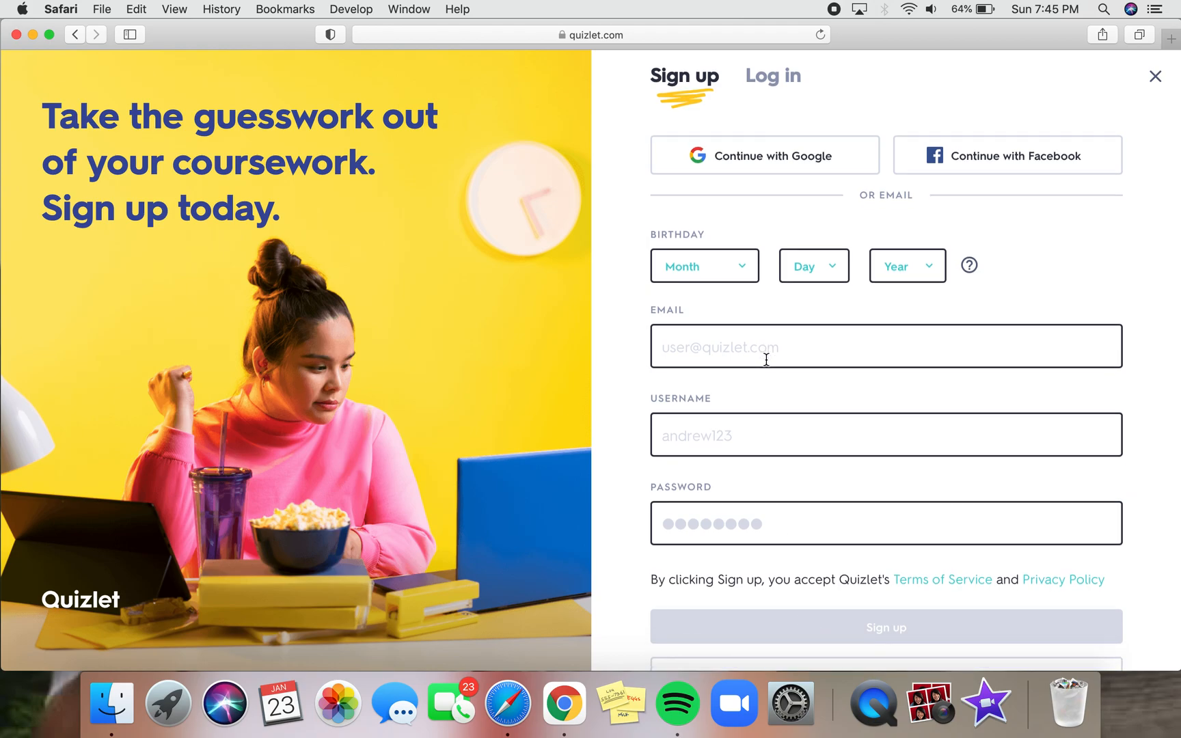
mouse_move(663, 464)
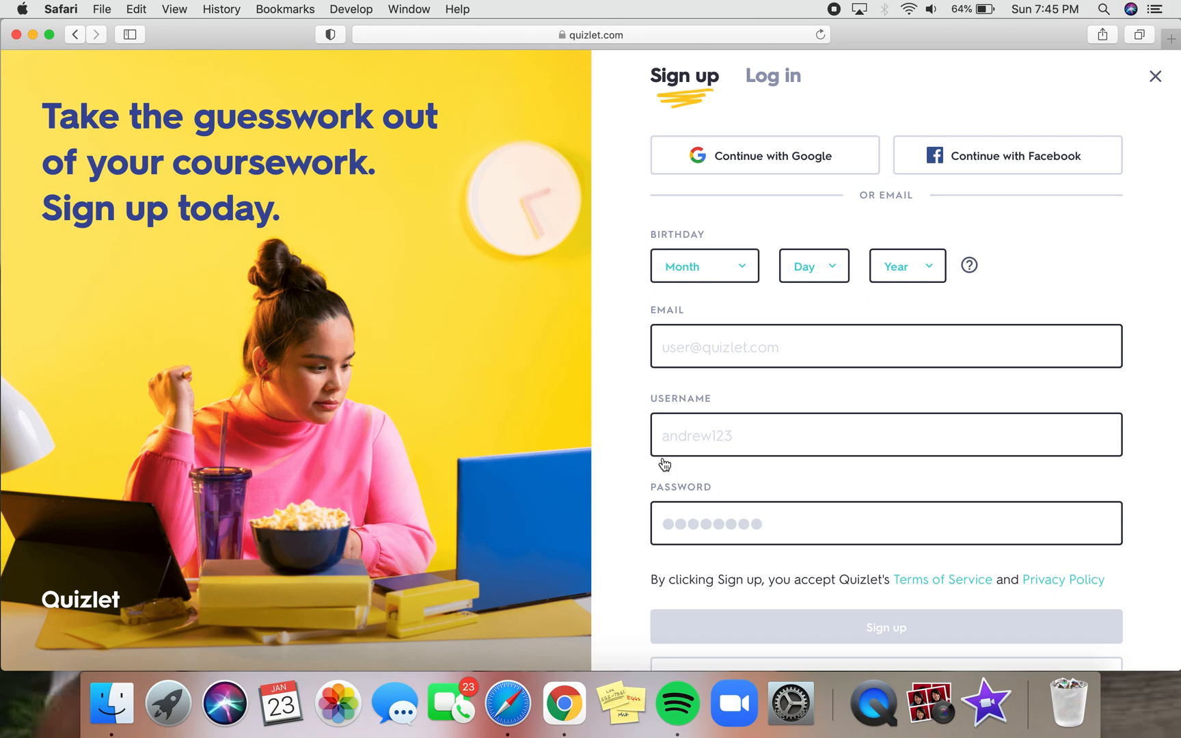
mouse_move(646, 497)
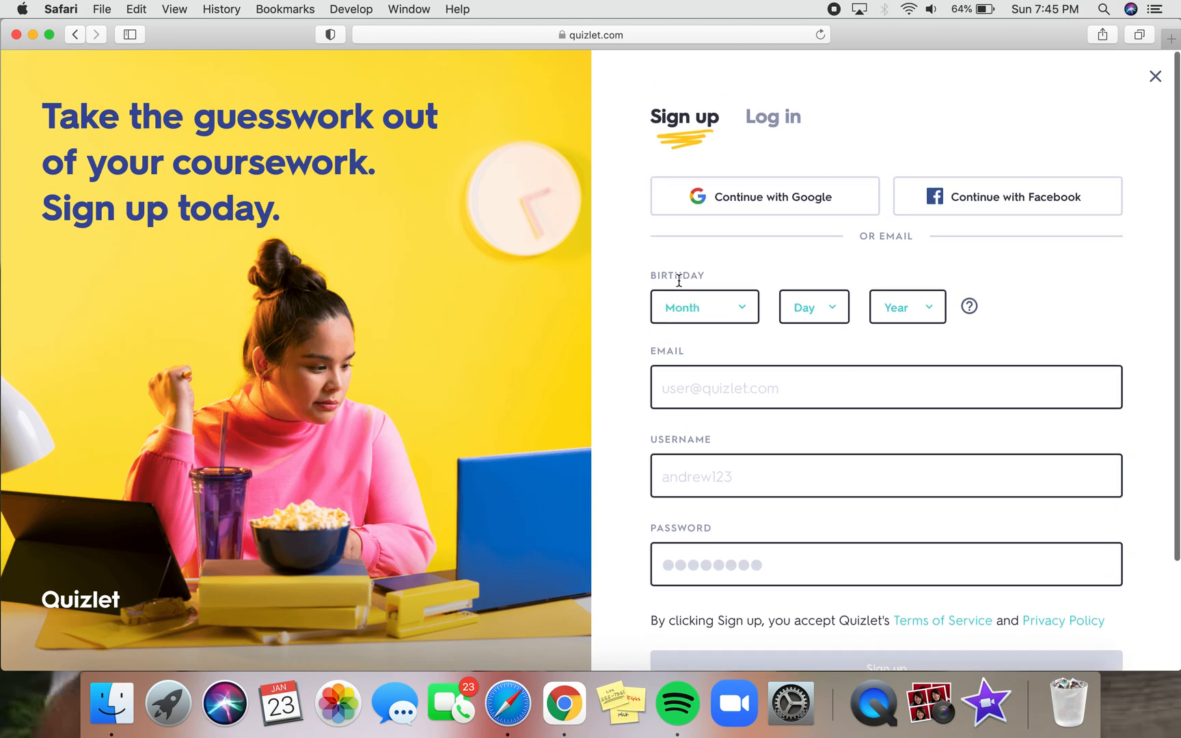
mouse_move(711, 128)
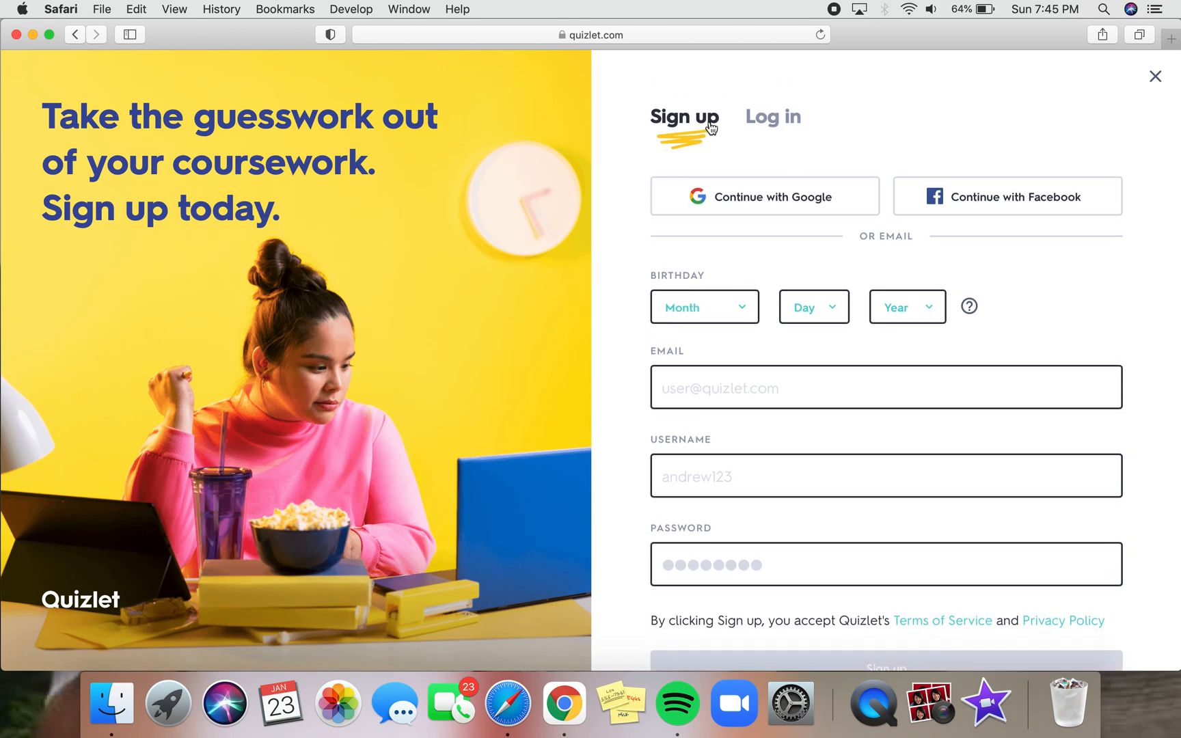
mouse_move(772, 124)
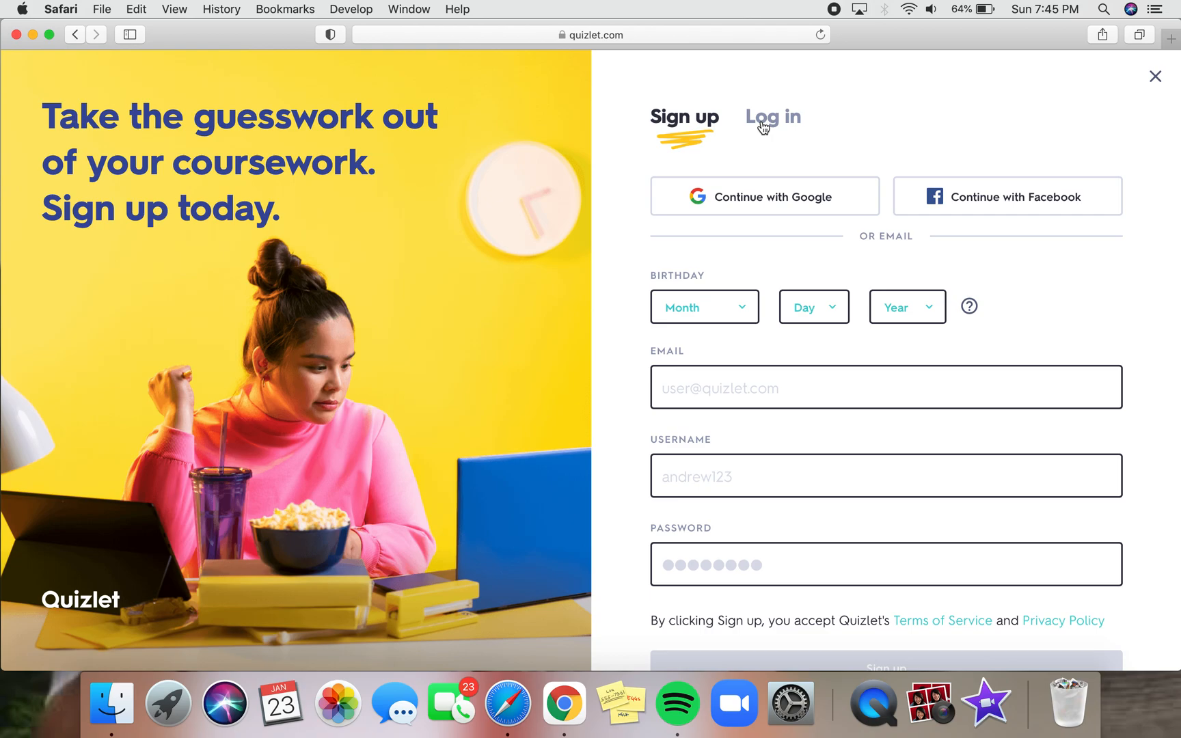
Log in with the saved credentials to reach the personal home dashboard.
click(773, 116)
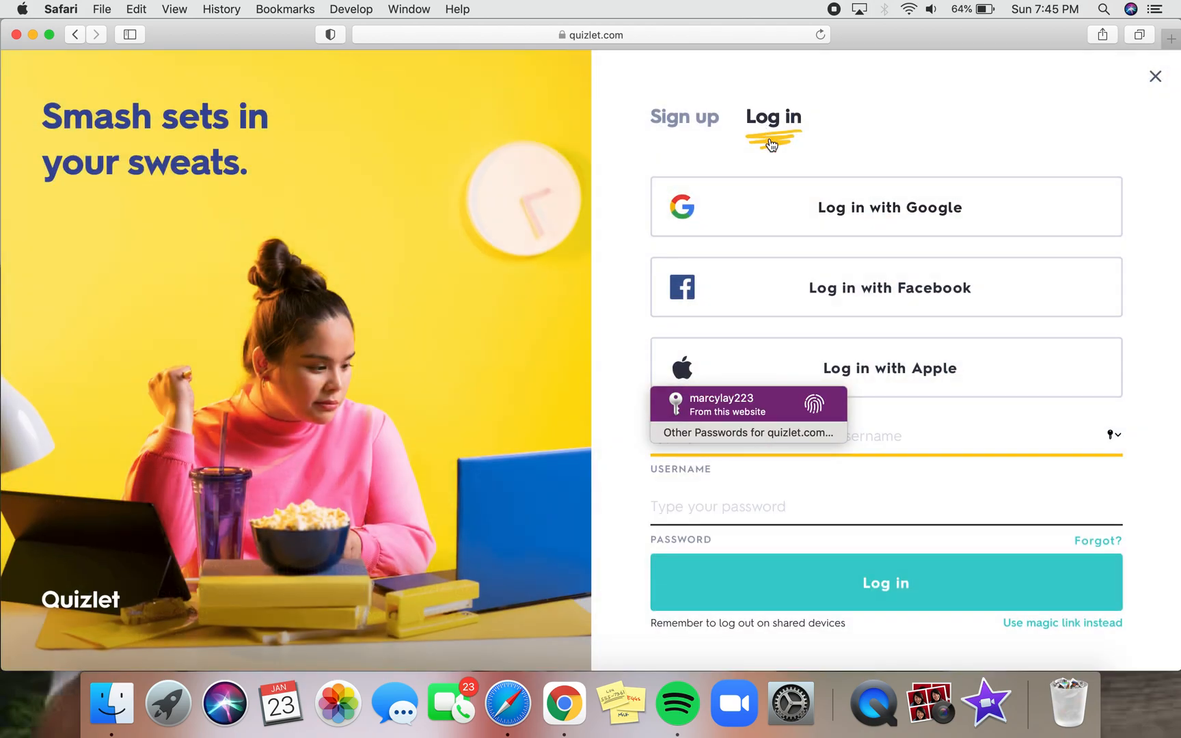
mouse_move(789, 213)
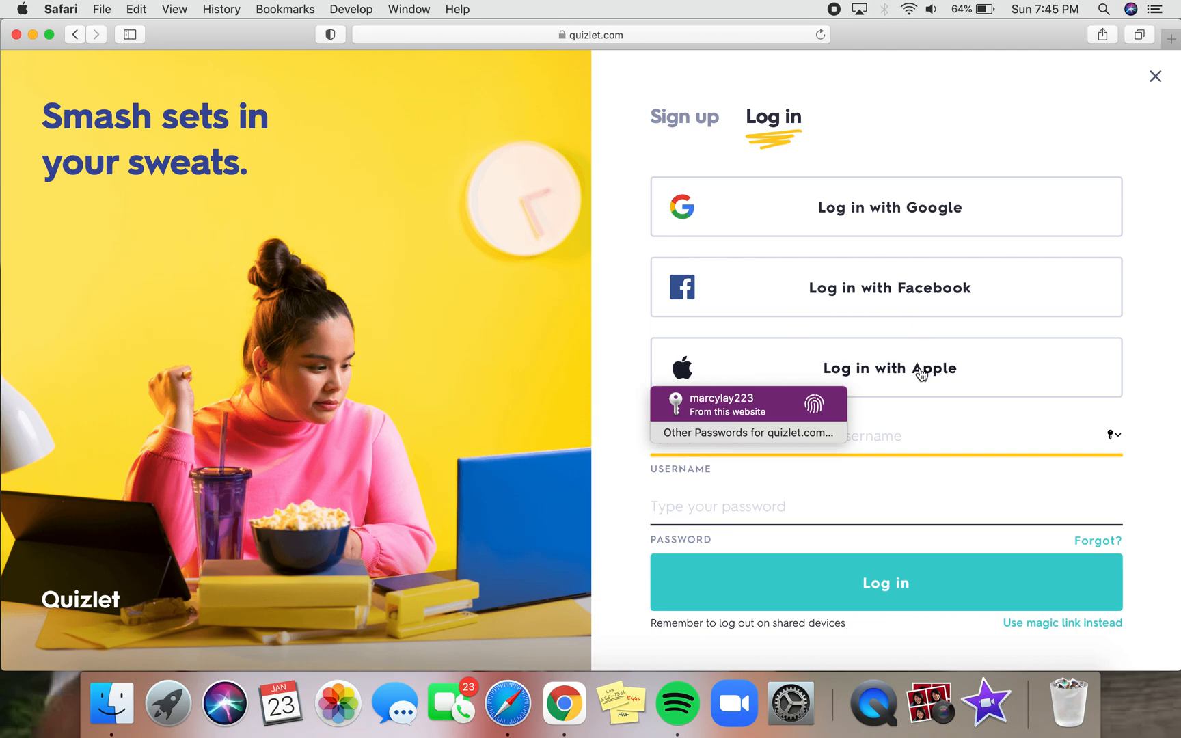
mouse_move(897, 464)
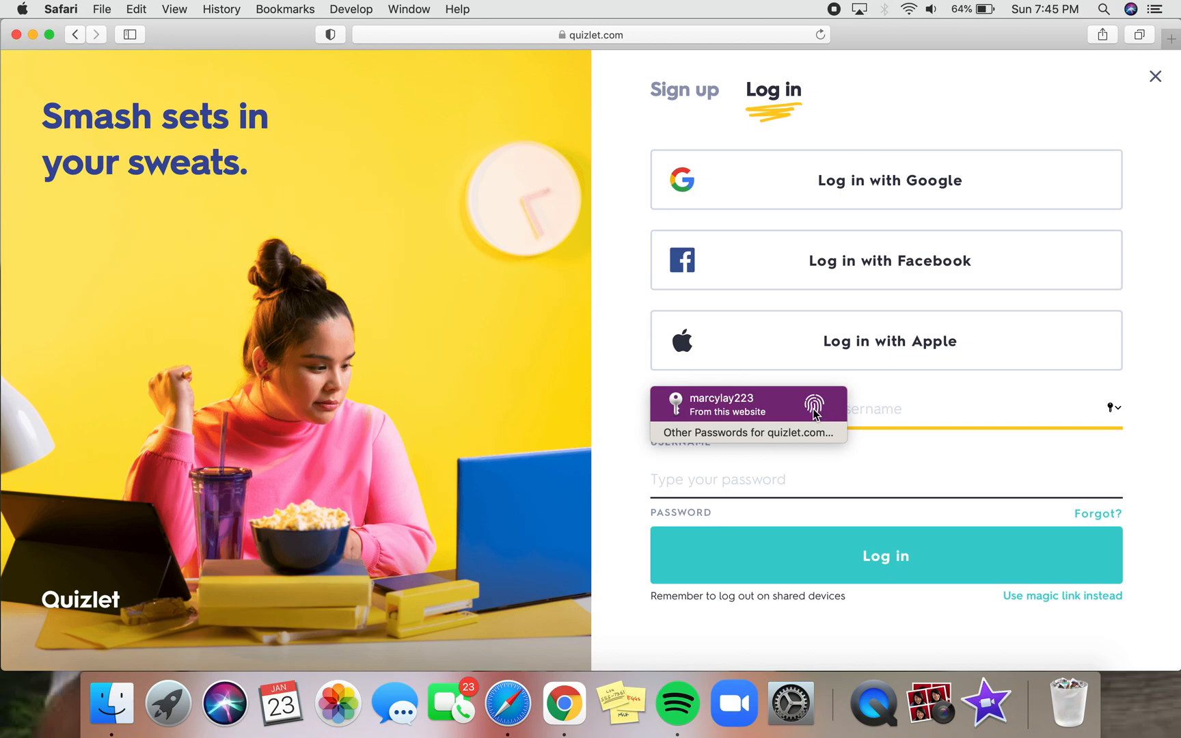
click(721, 403)
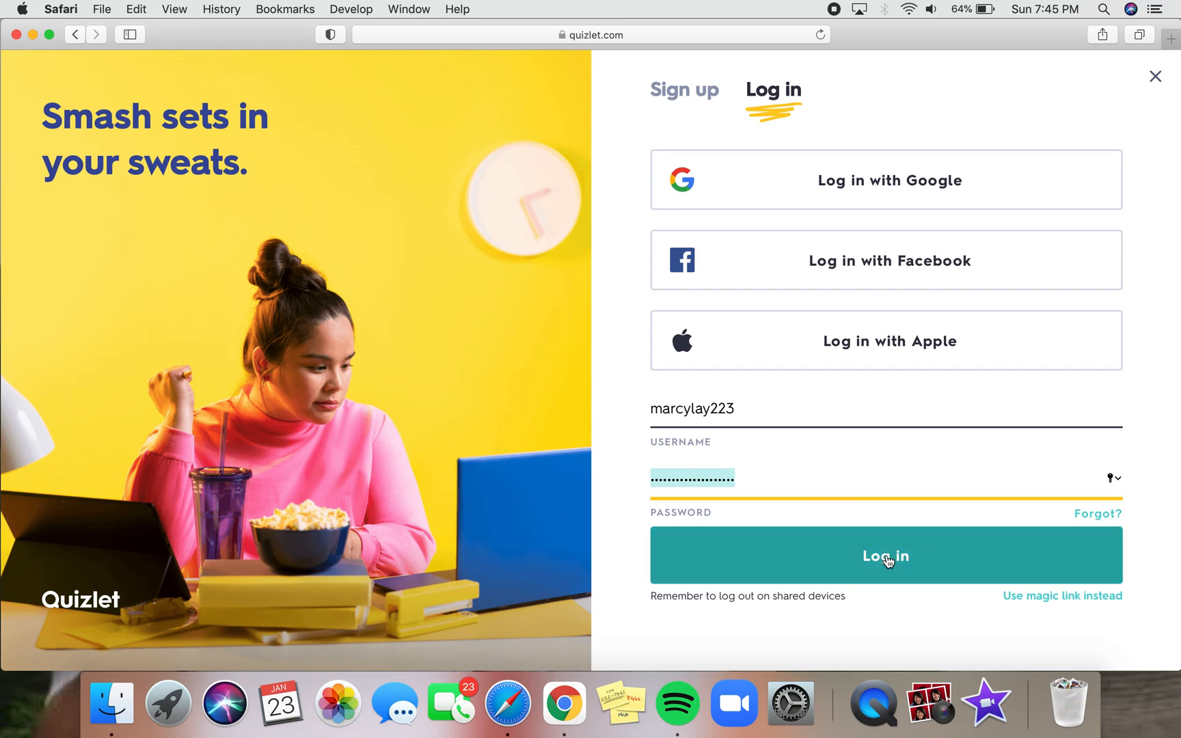
click(886, 557)
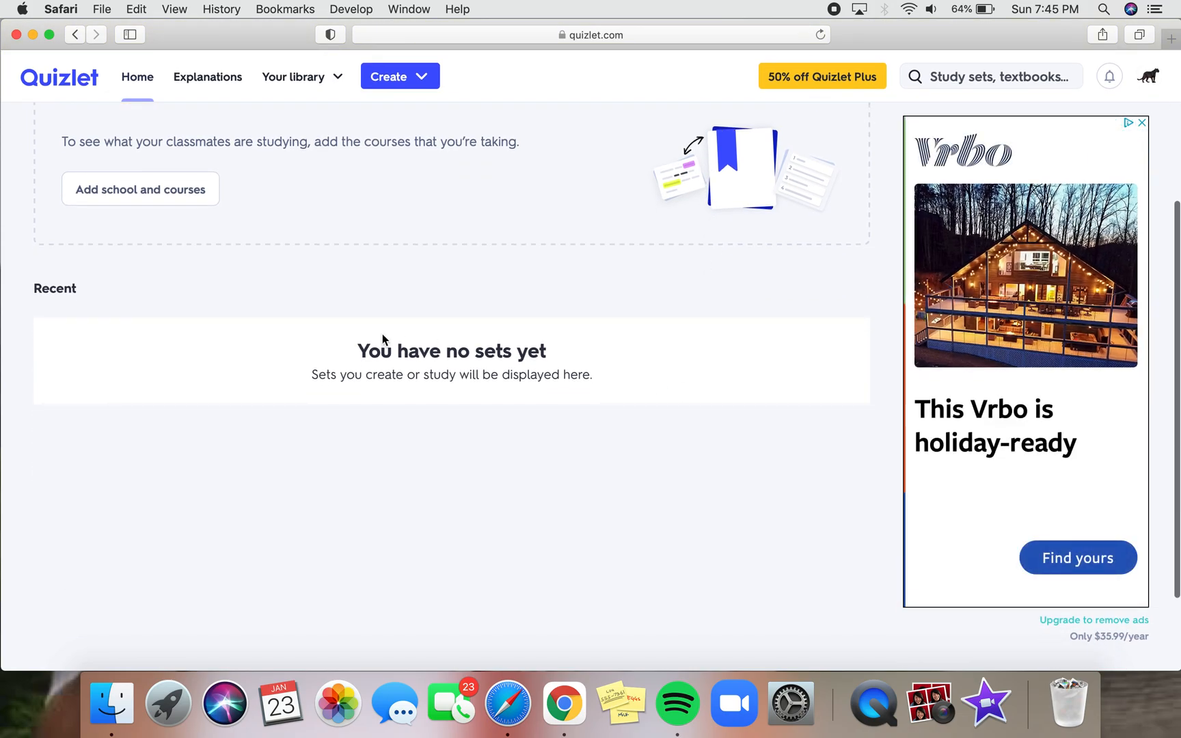
scroll(down, 3)
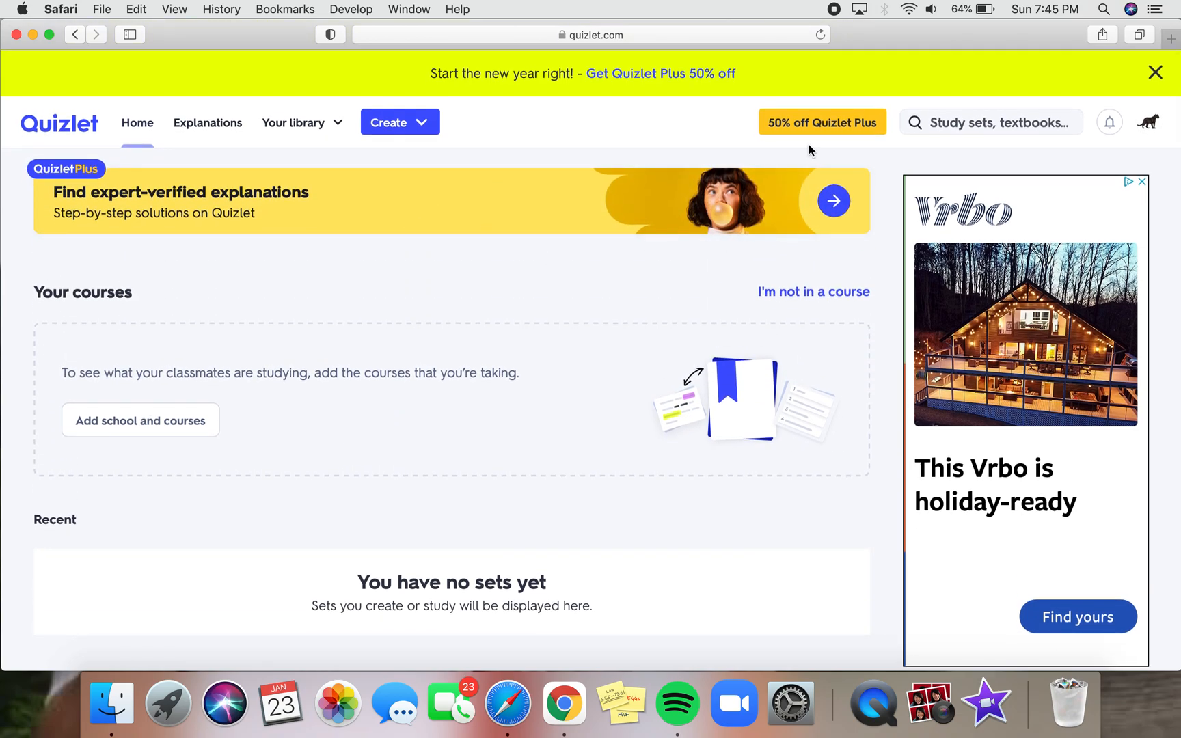
Search Quizlet for 'spanish verbs' and narrow the results to study sets.
click(988, 121)
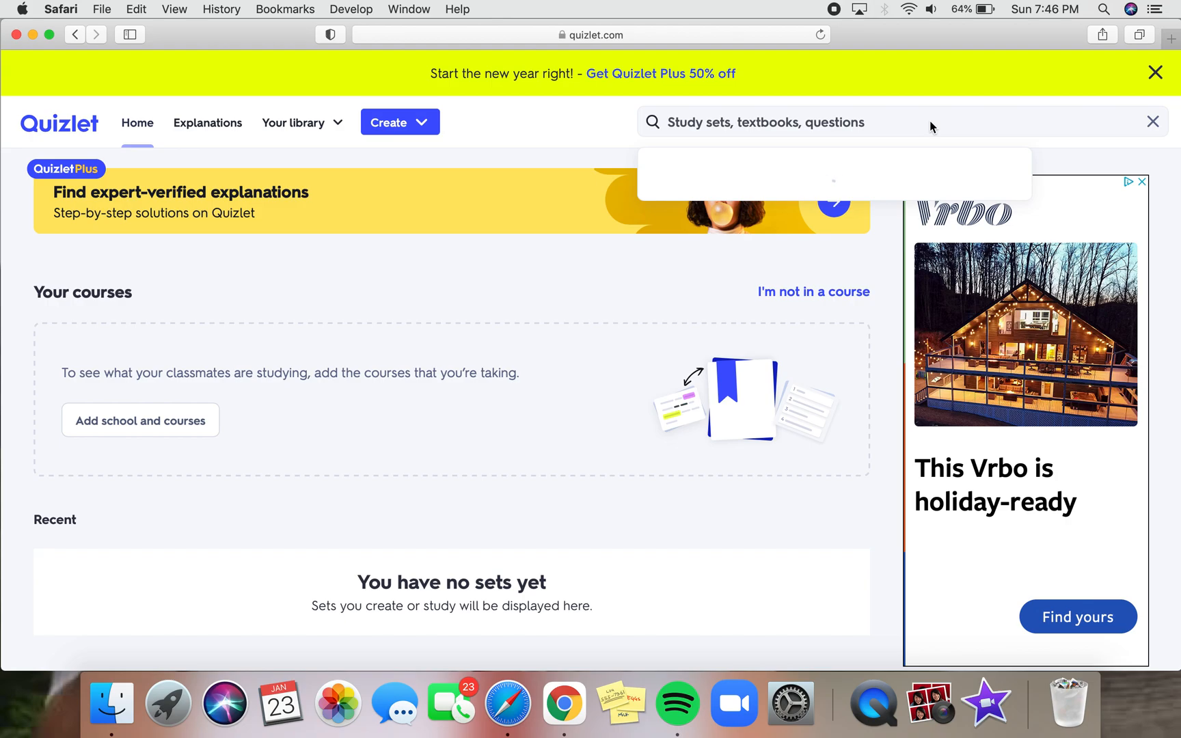
text(spanish verb)
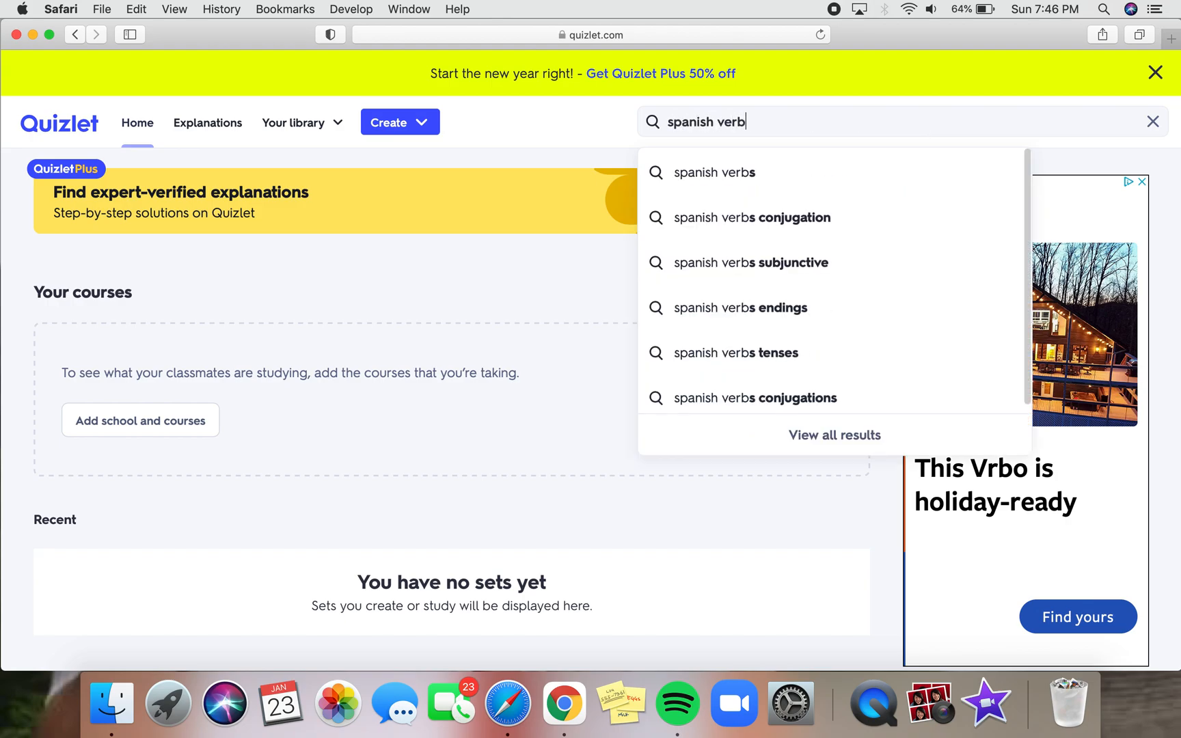
click(715, 172)
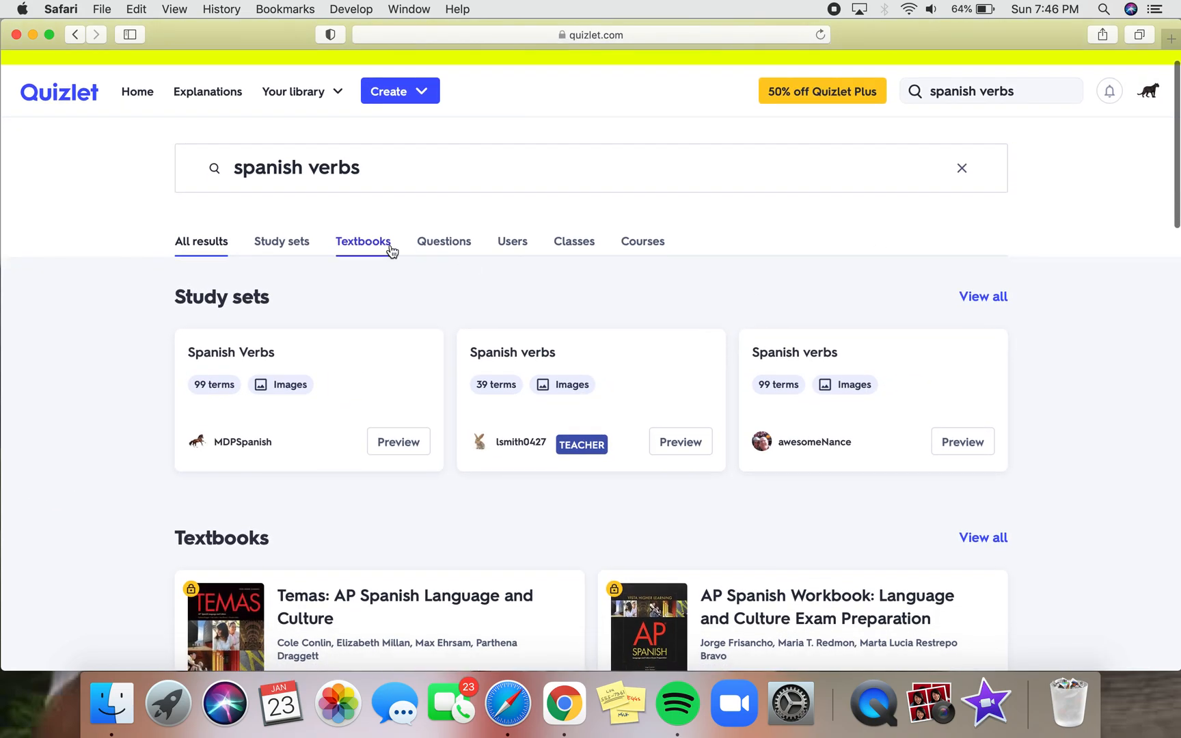
click(281, 241)
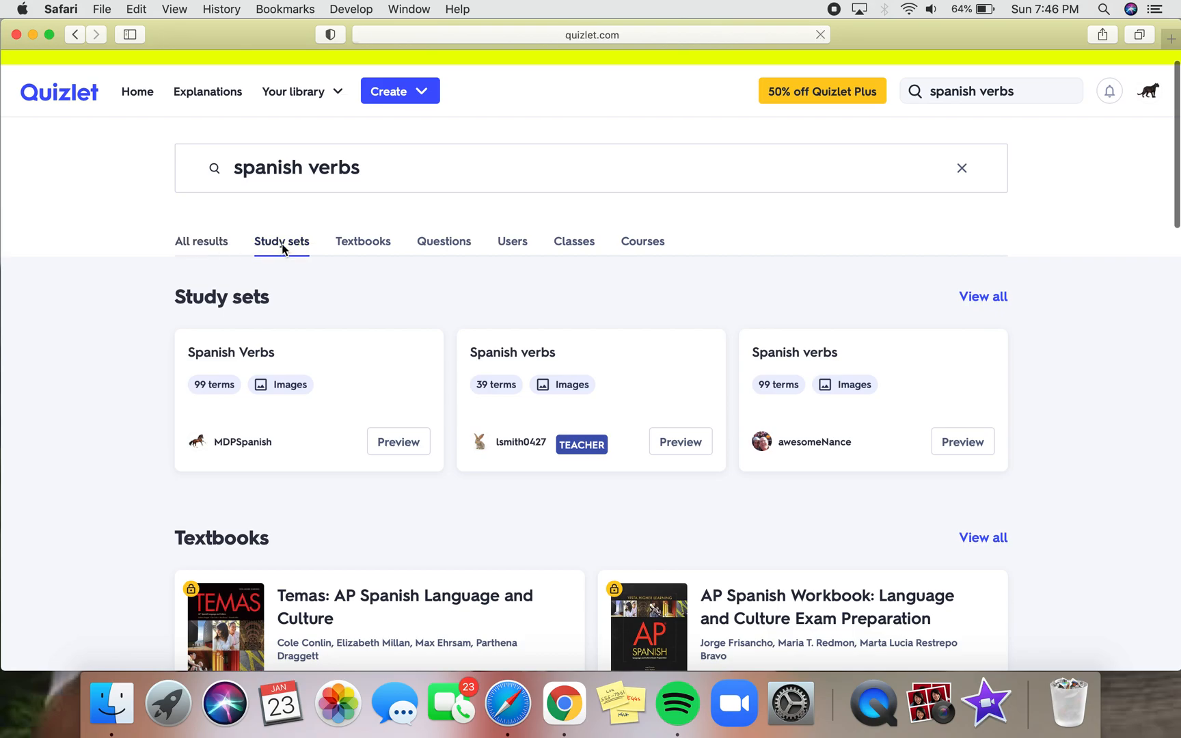
click(282, 240)
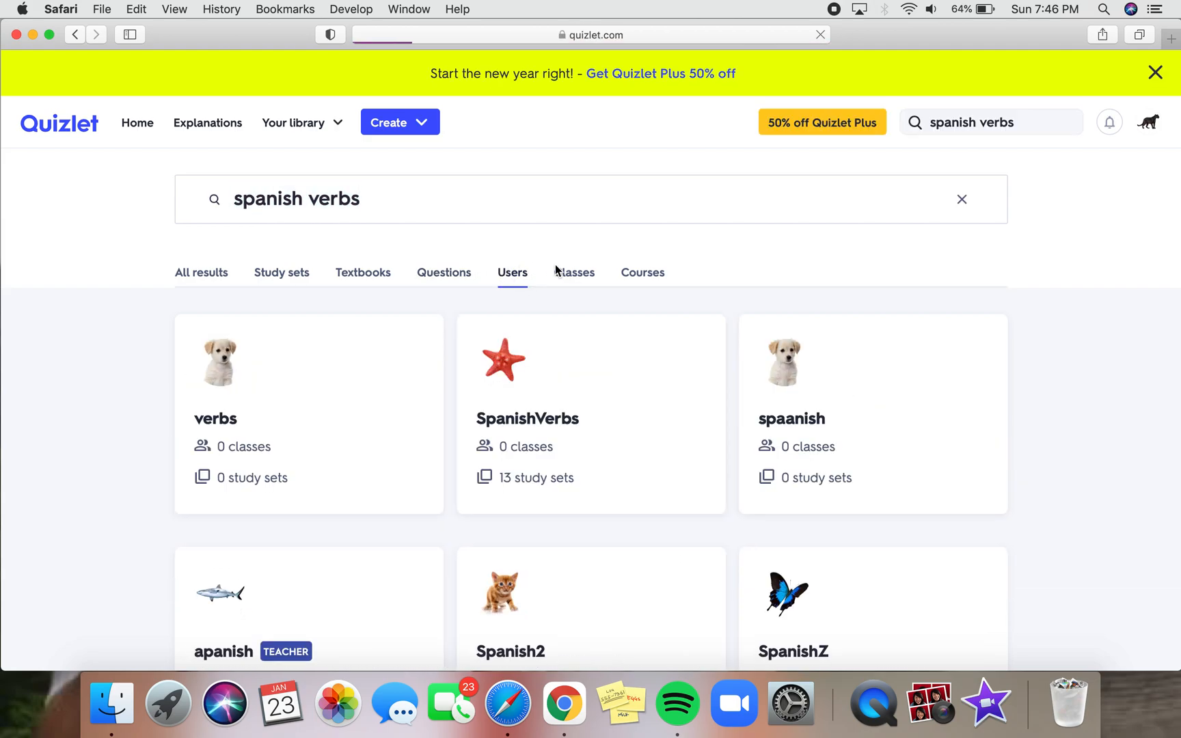
Check the Classes and Courses results, then return to the study set results.
click(642, 272)
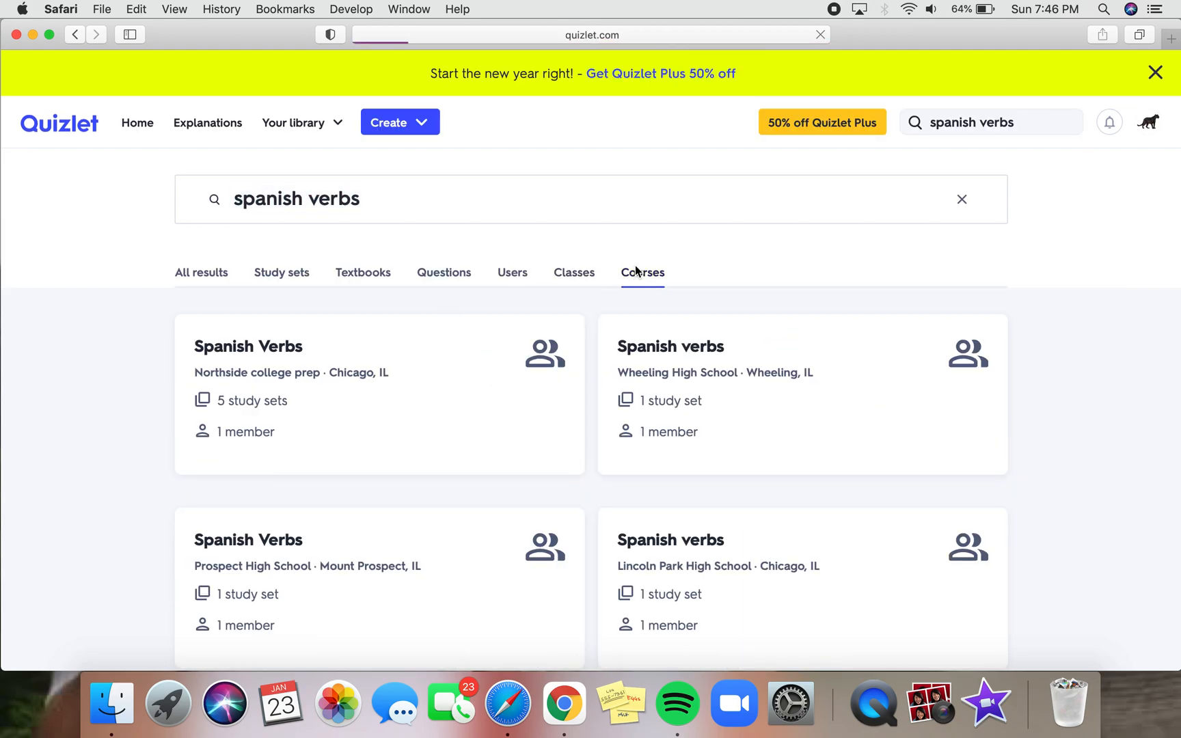
click(282, 272)
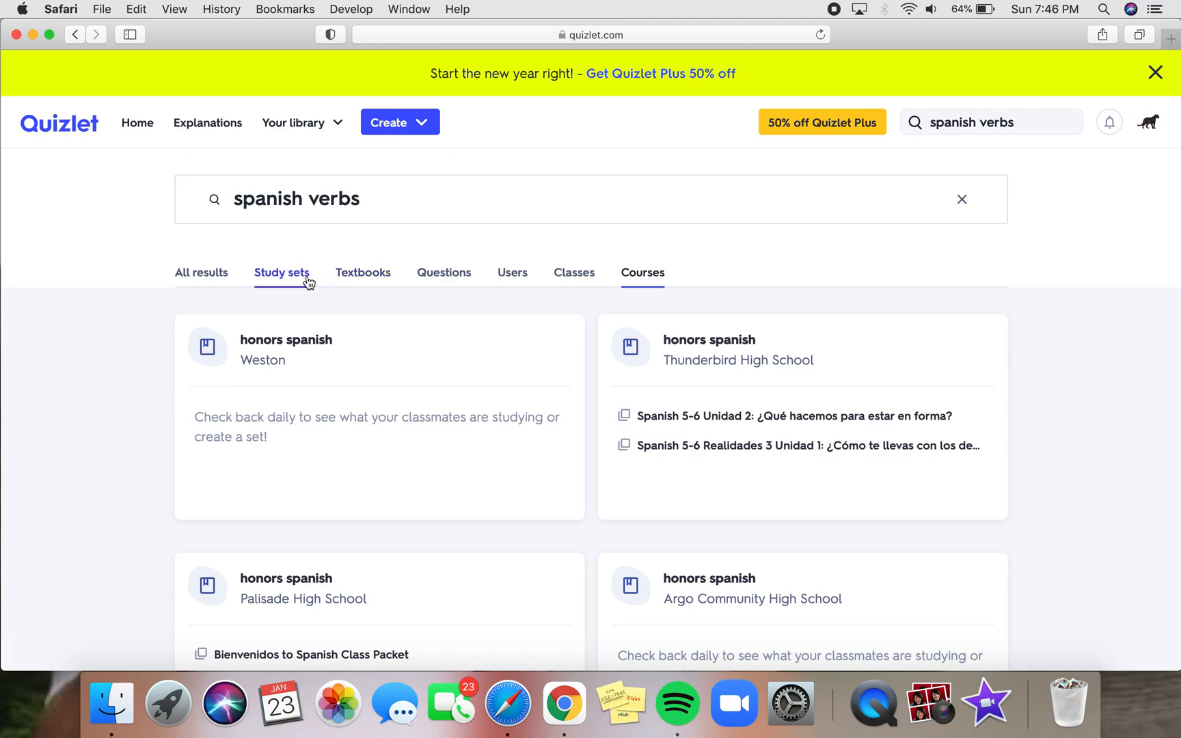
click(281, 272)
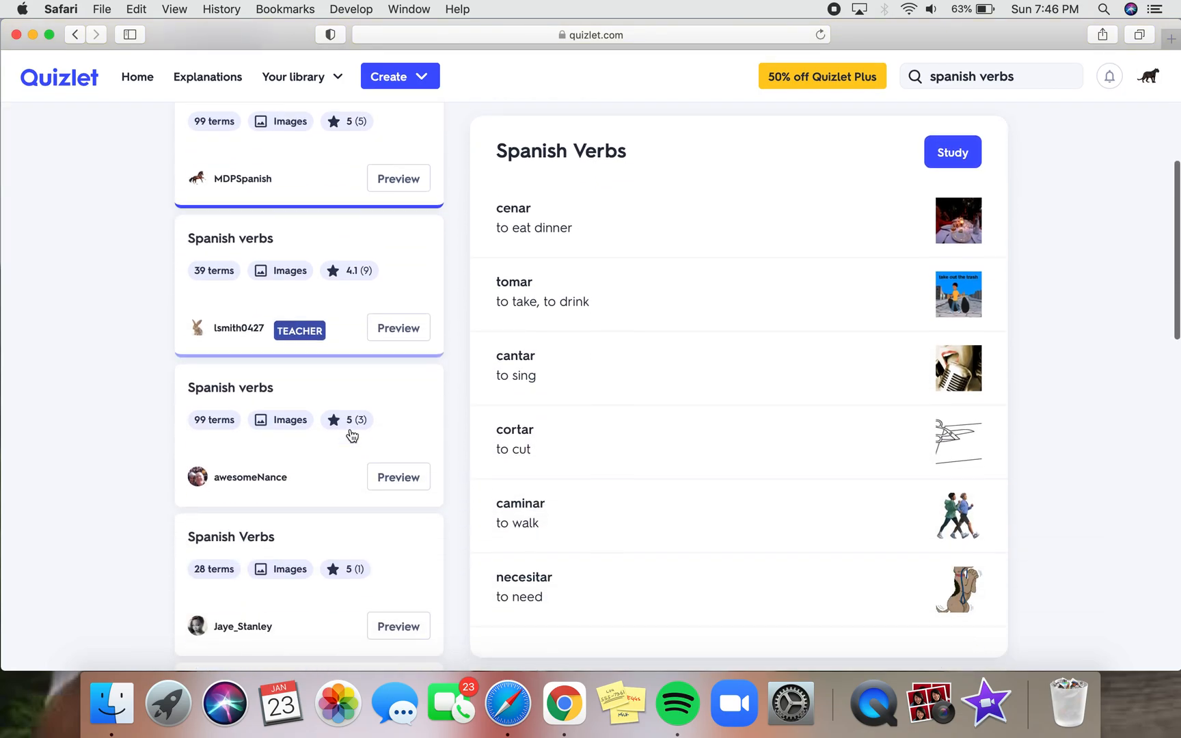
scroll(down, 3)
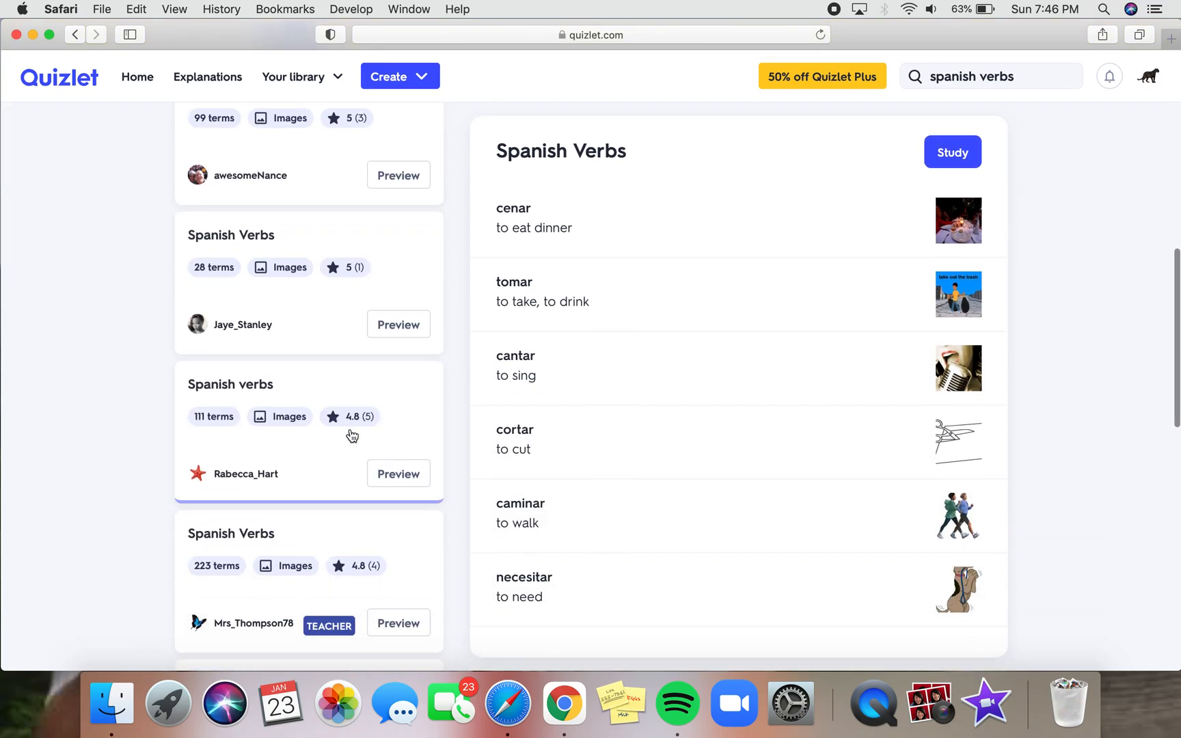
scroll(down, 3)
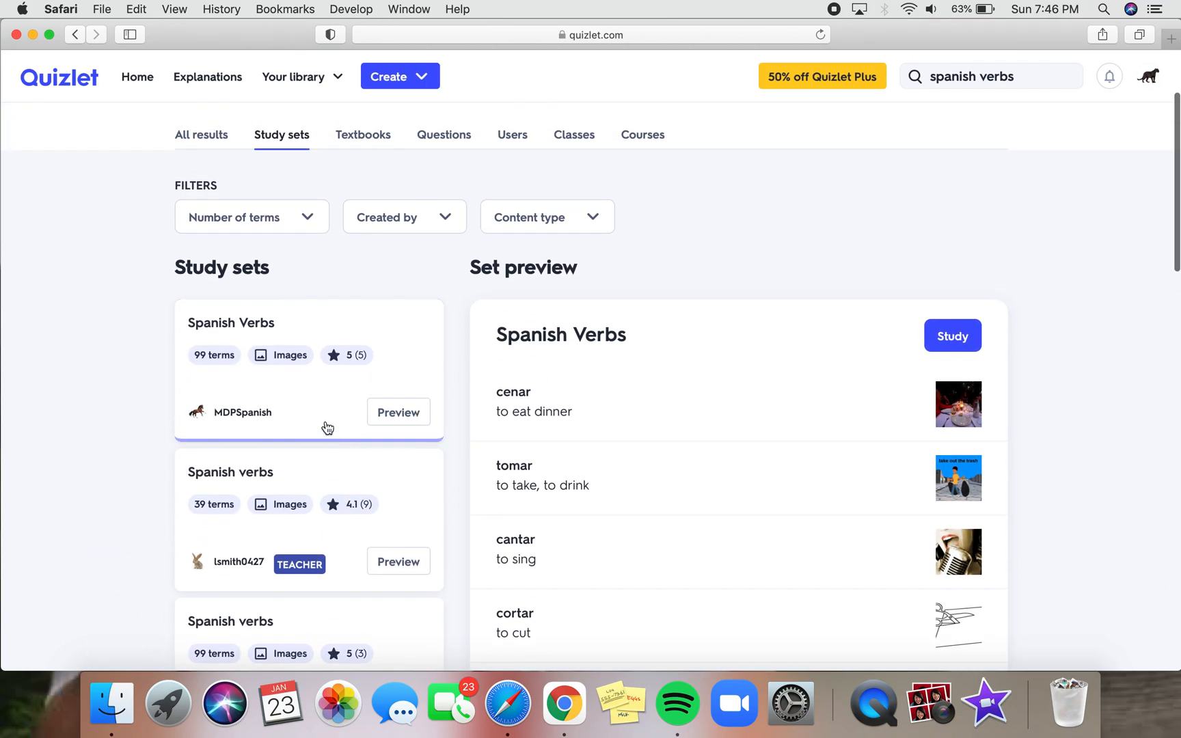
Open the Spanish Verbs flashcards, flip the first card (cenar) and step to the third card.
click(231, 323)
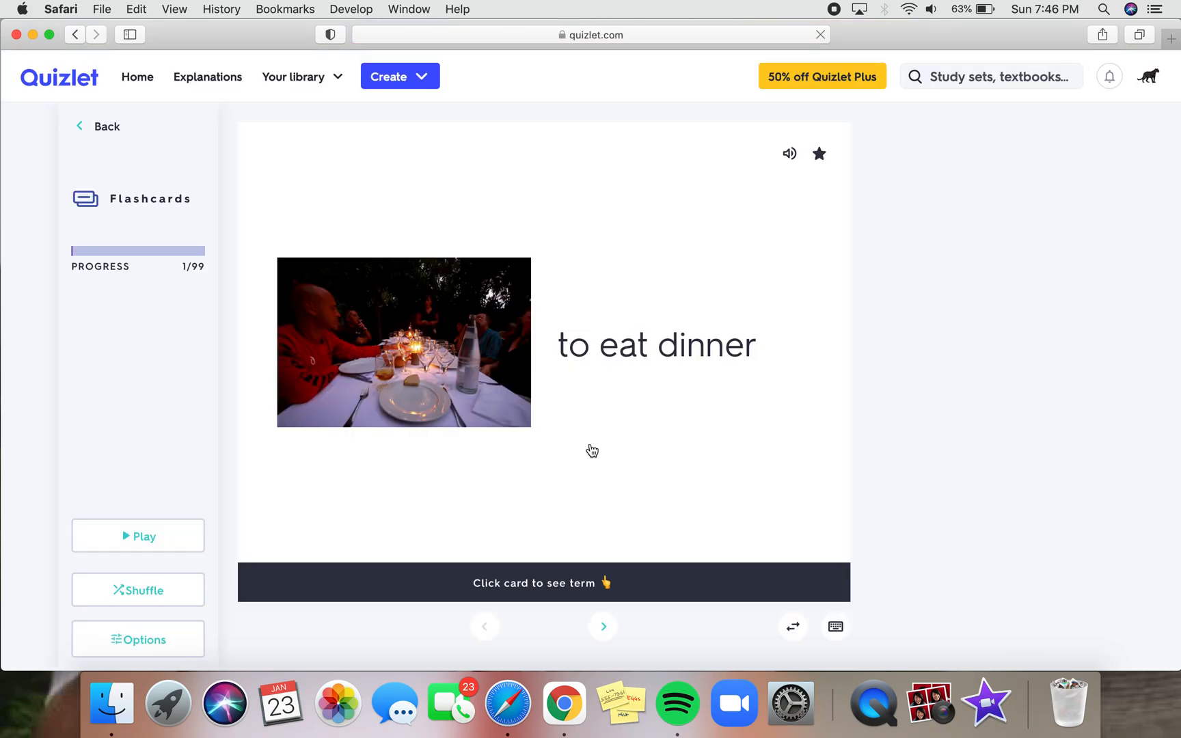
click(543, 343)
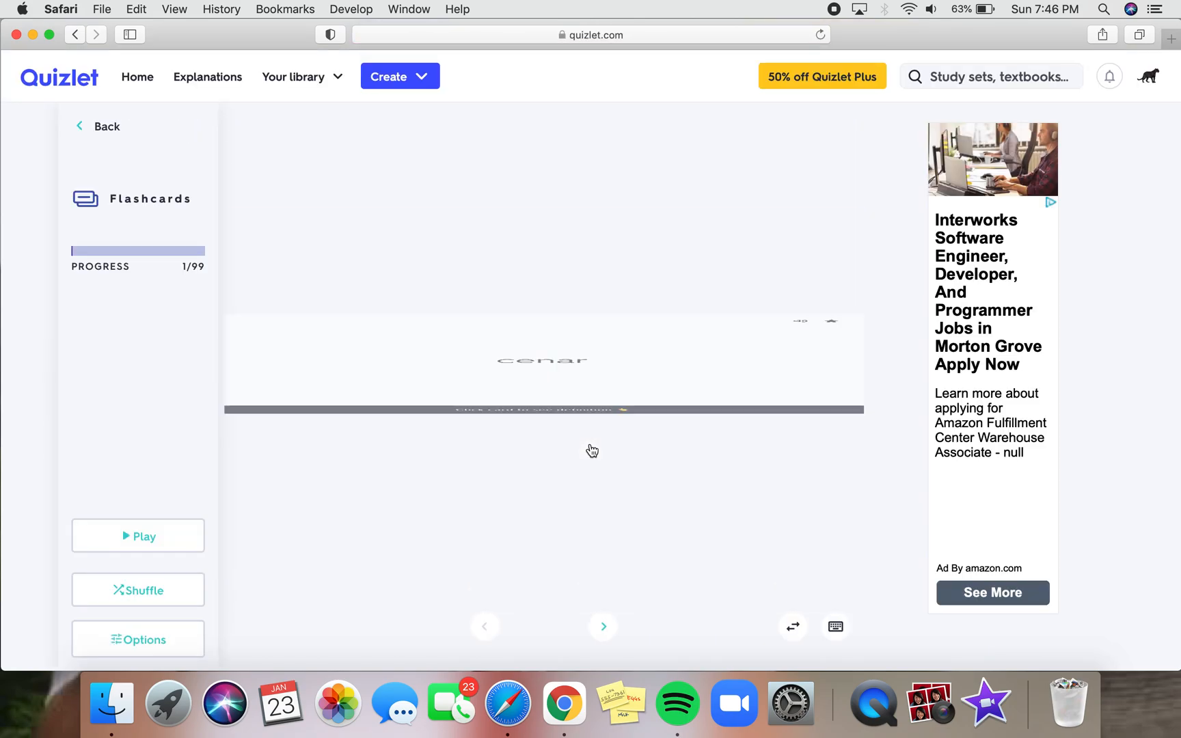
click(602, 626)
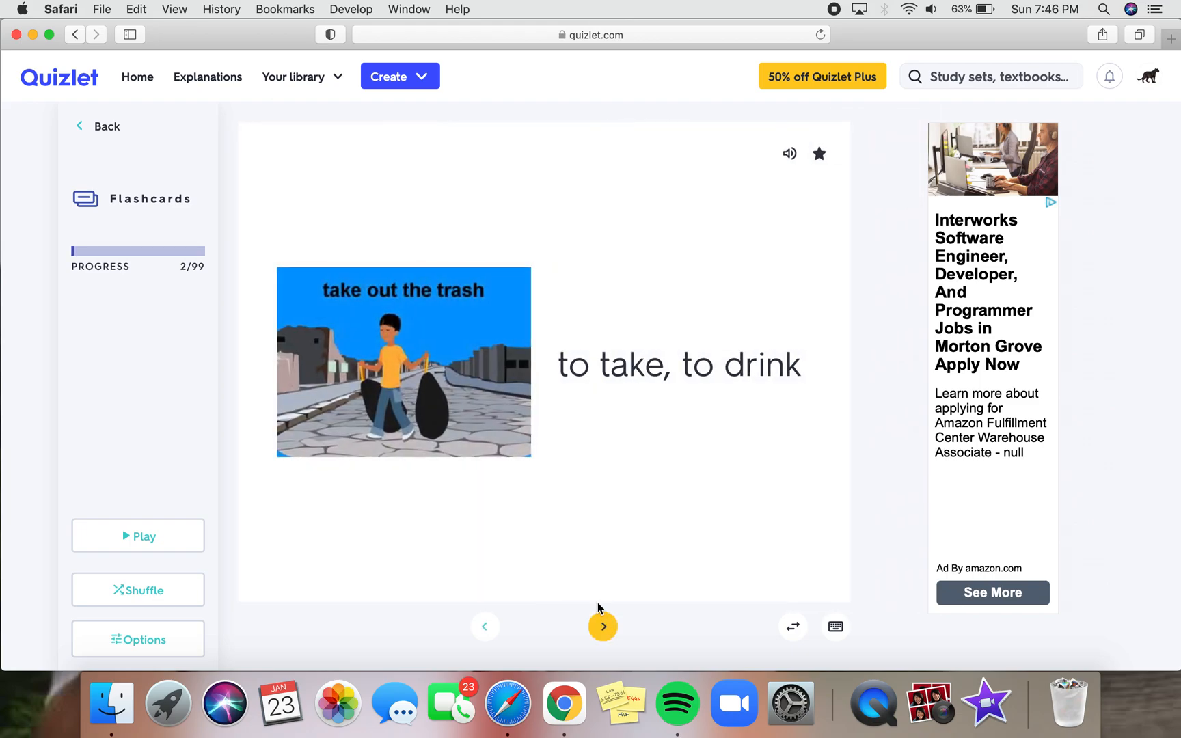
click(603, 627)
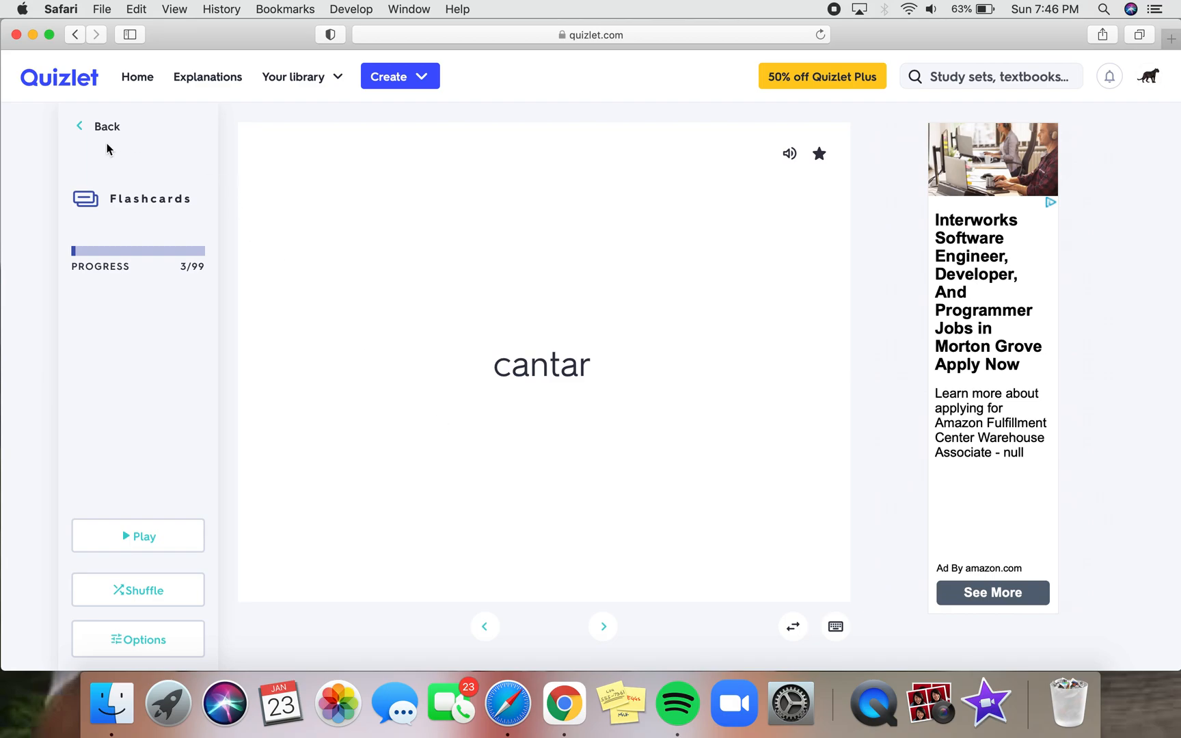
Return to the set overview and dismiss the study progress popup.
click(106, 125)
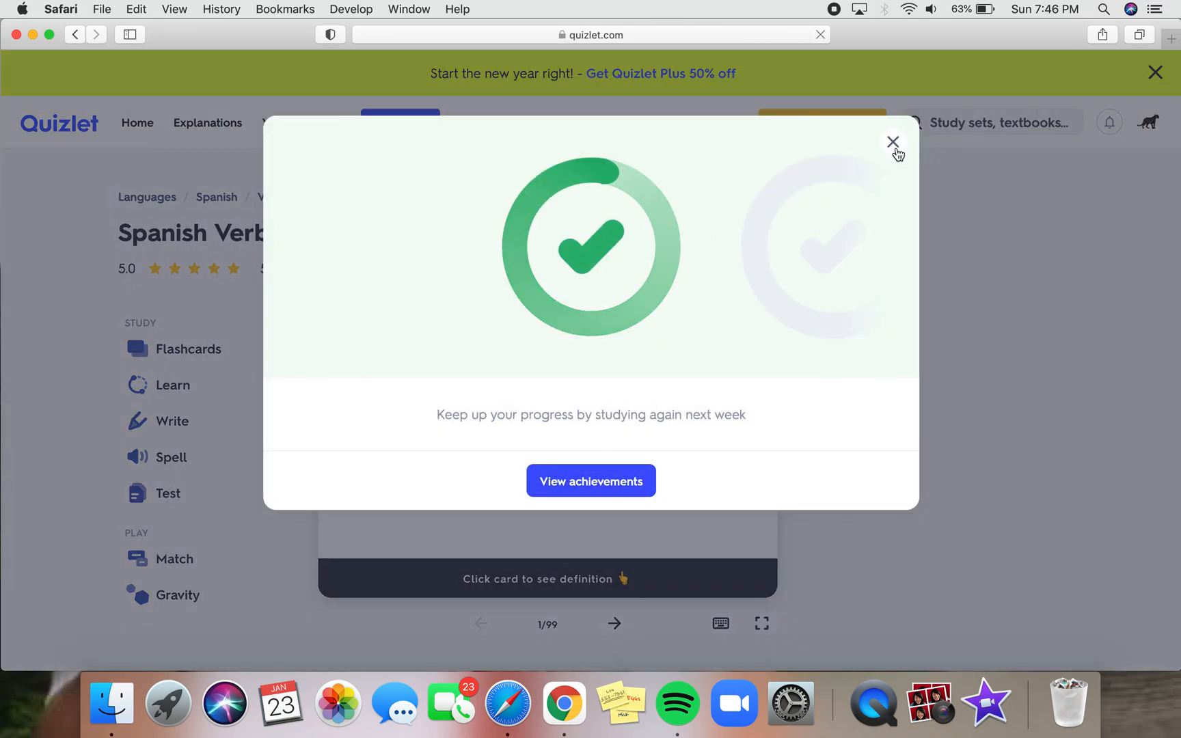
click(893, 142)
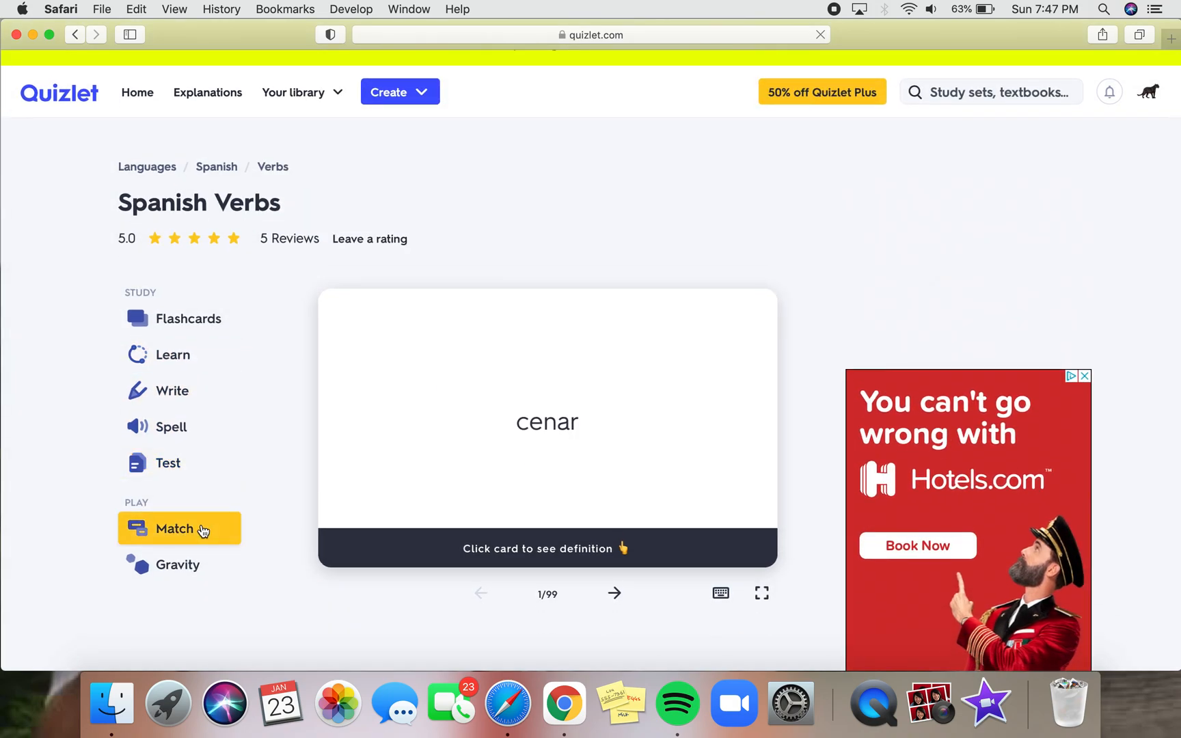
mouse_move(189, 584)
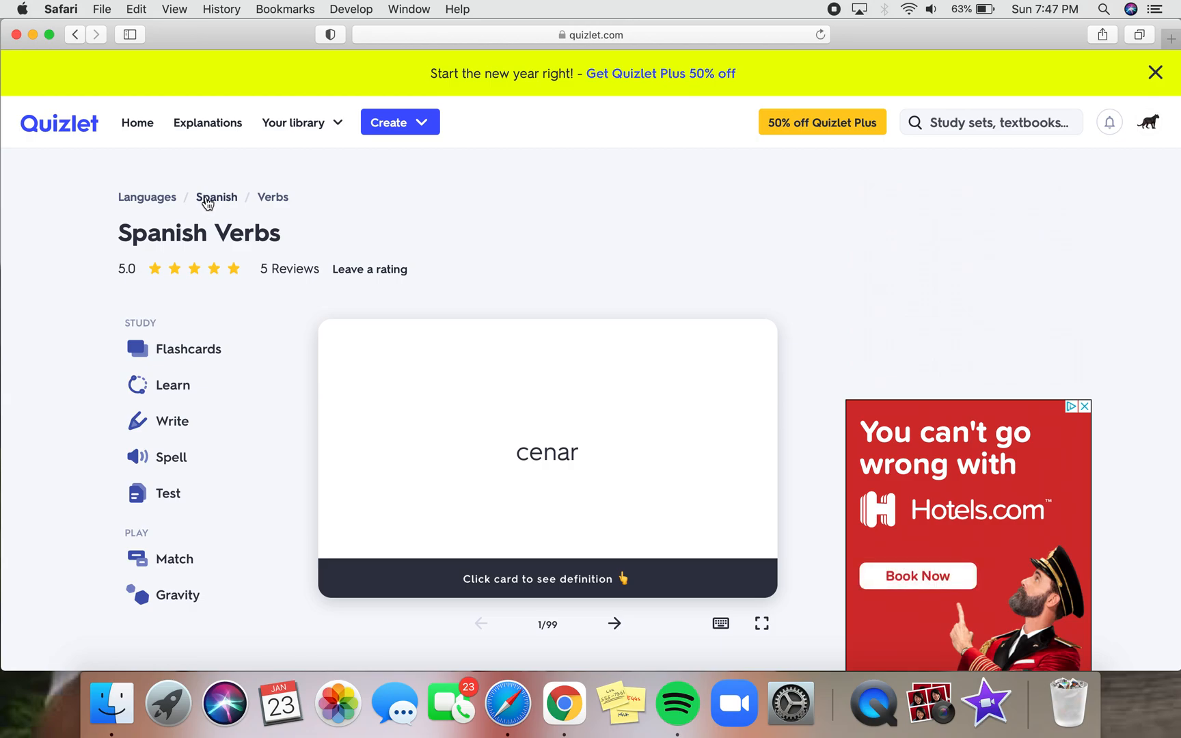
Browse the Spanish category page's subcategories and popular sets, then head home.
click(216, 197)
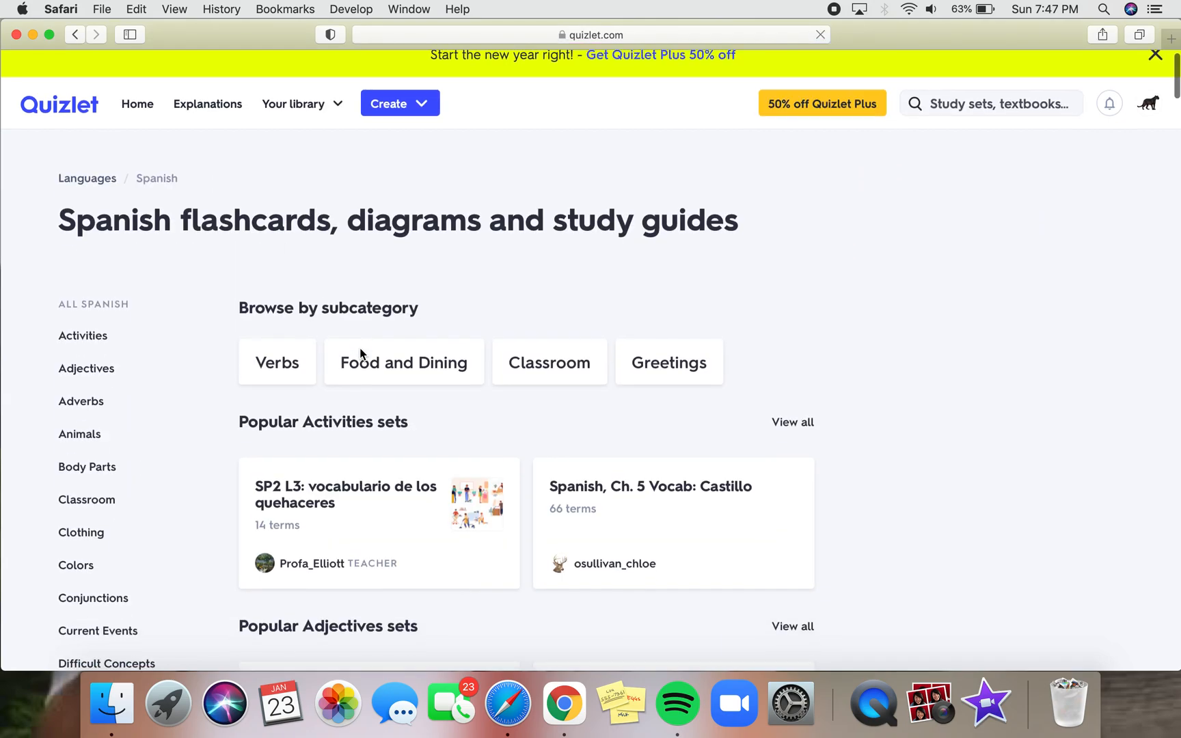
scroll(down, 3)
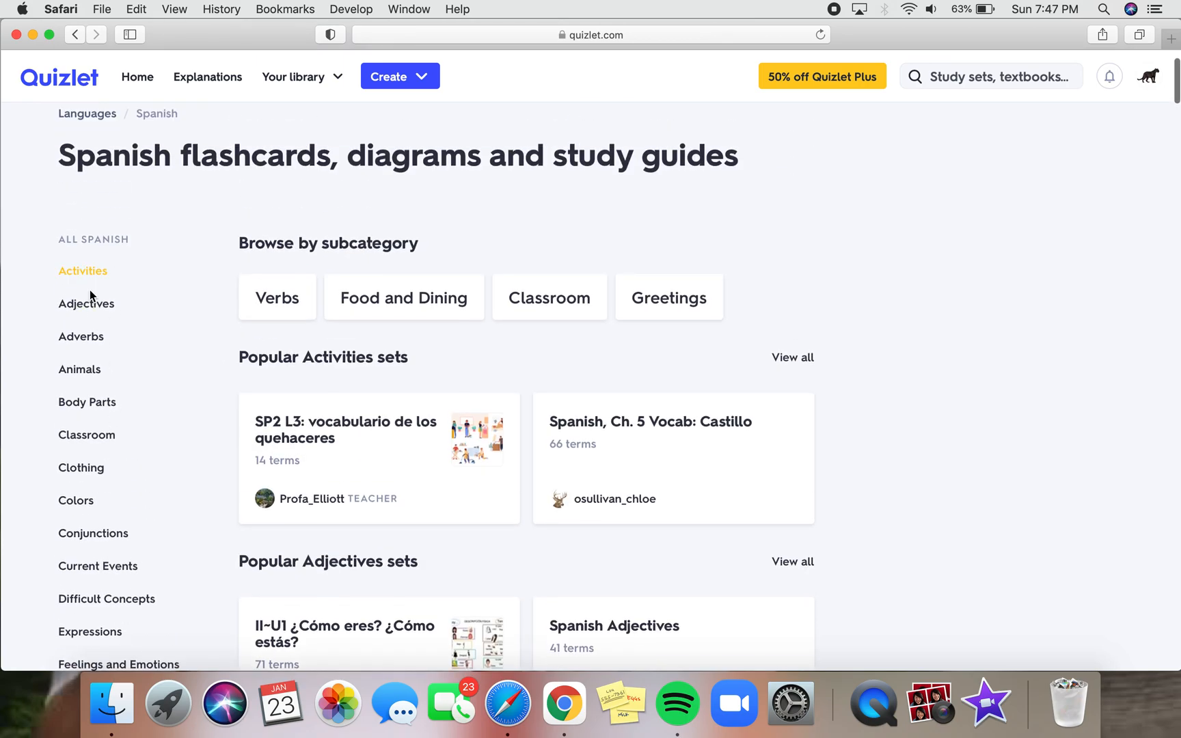
scroll(down, 3)
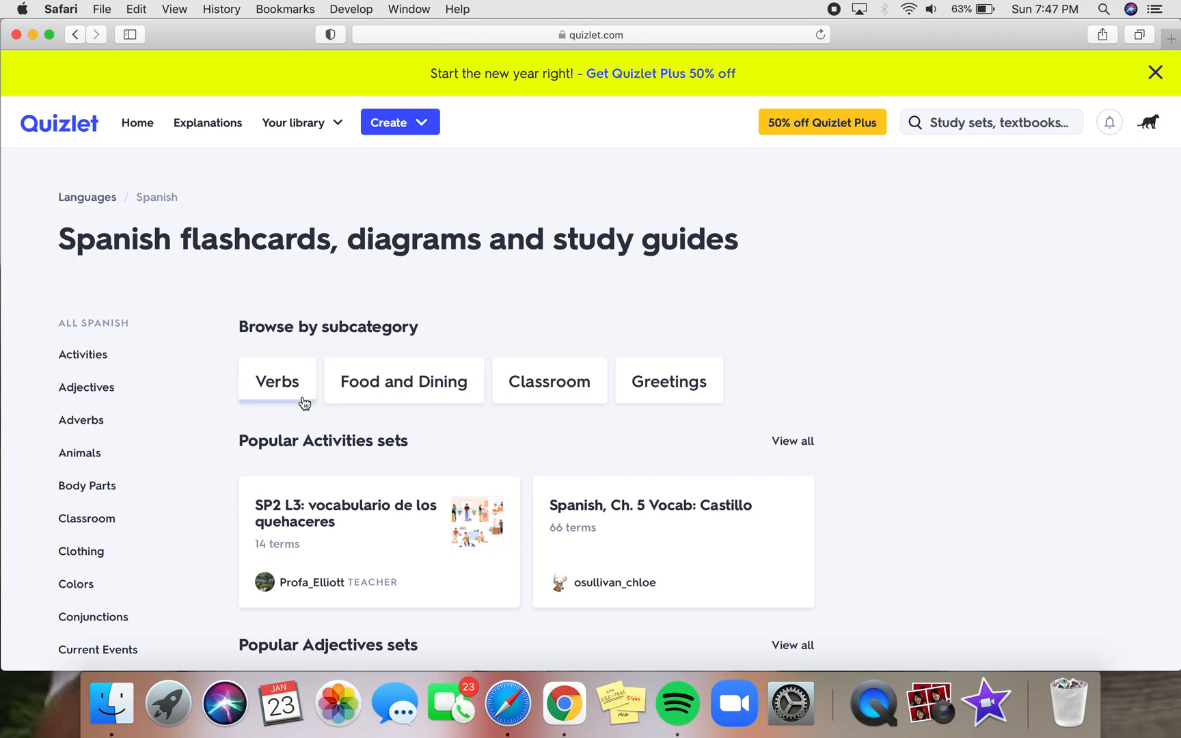
click(137, 123)
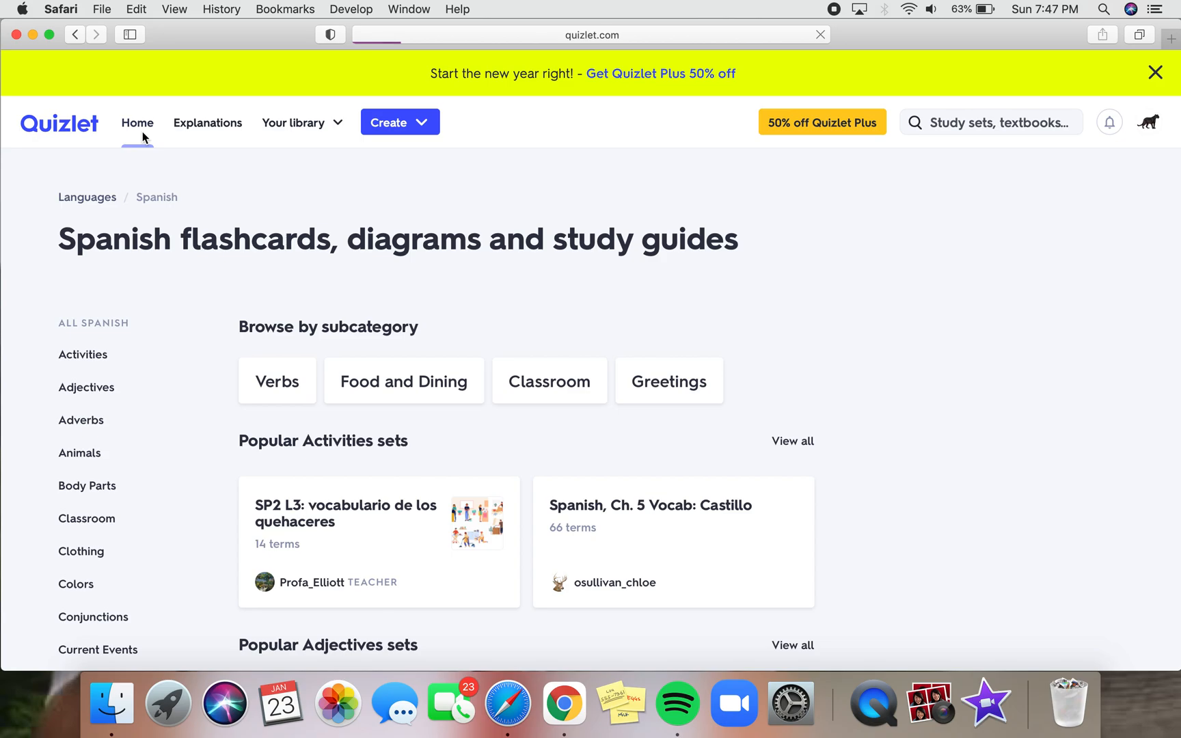
Start a new study set from the Create menu and dismiss the Quizlet Plus promotion.
click(400, 121)
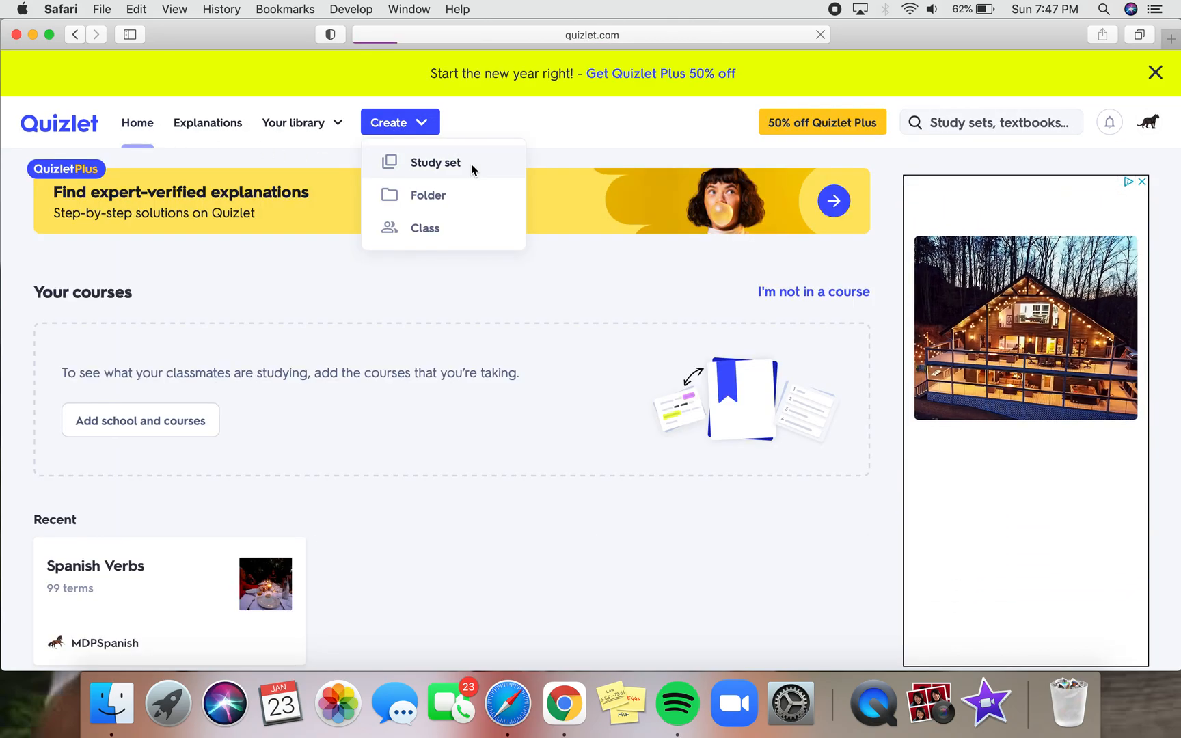
click(435, 162)
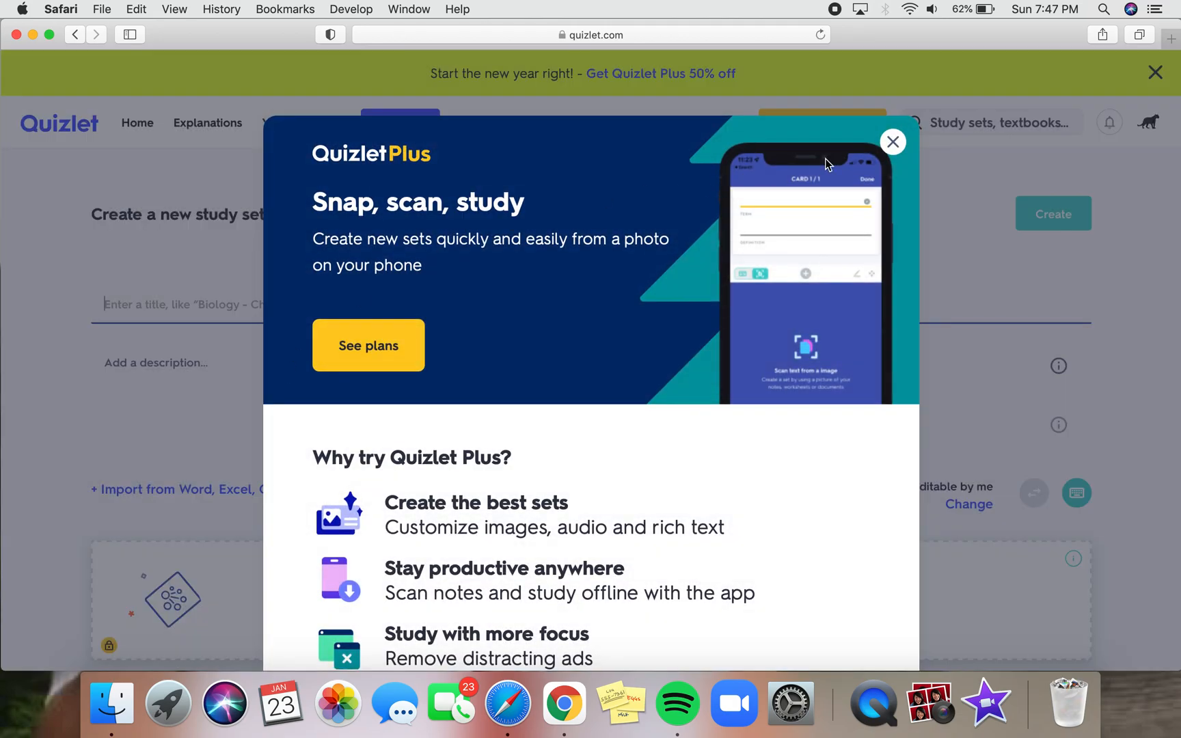
click(893, 142)
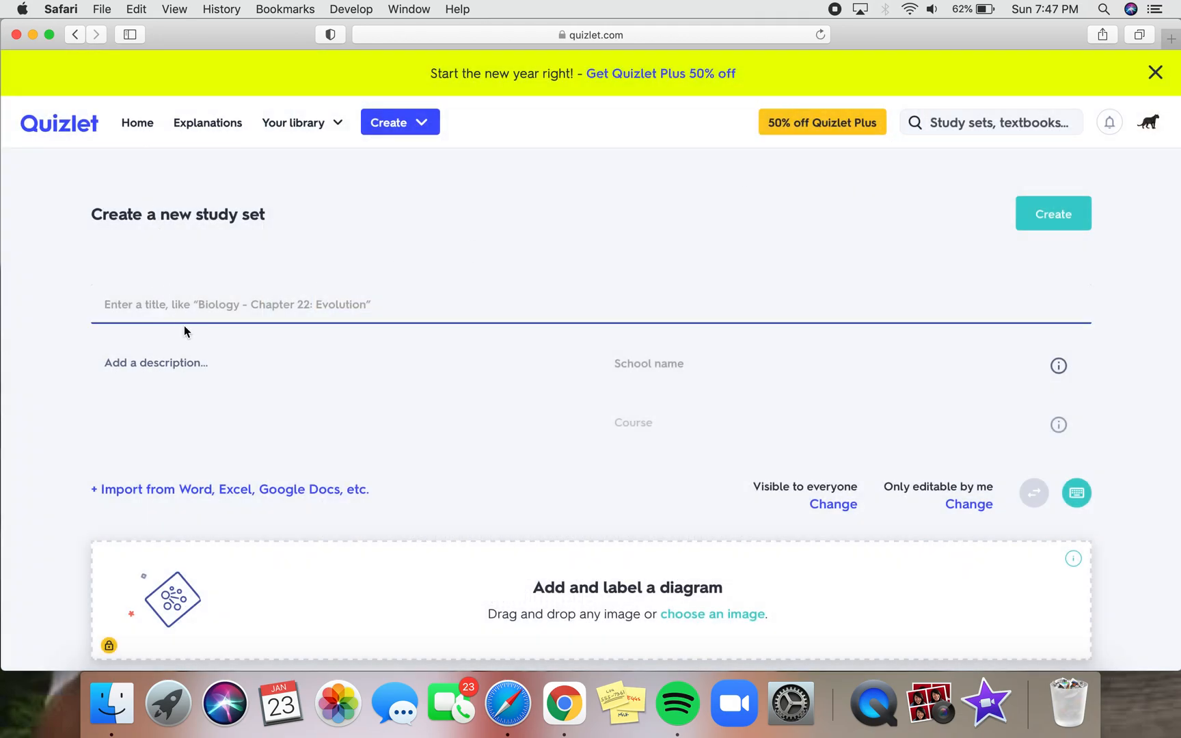
scroll(down, 3)
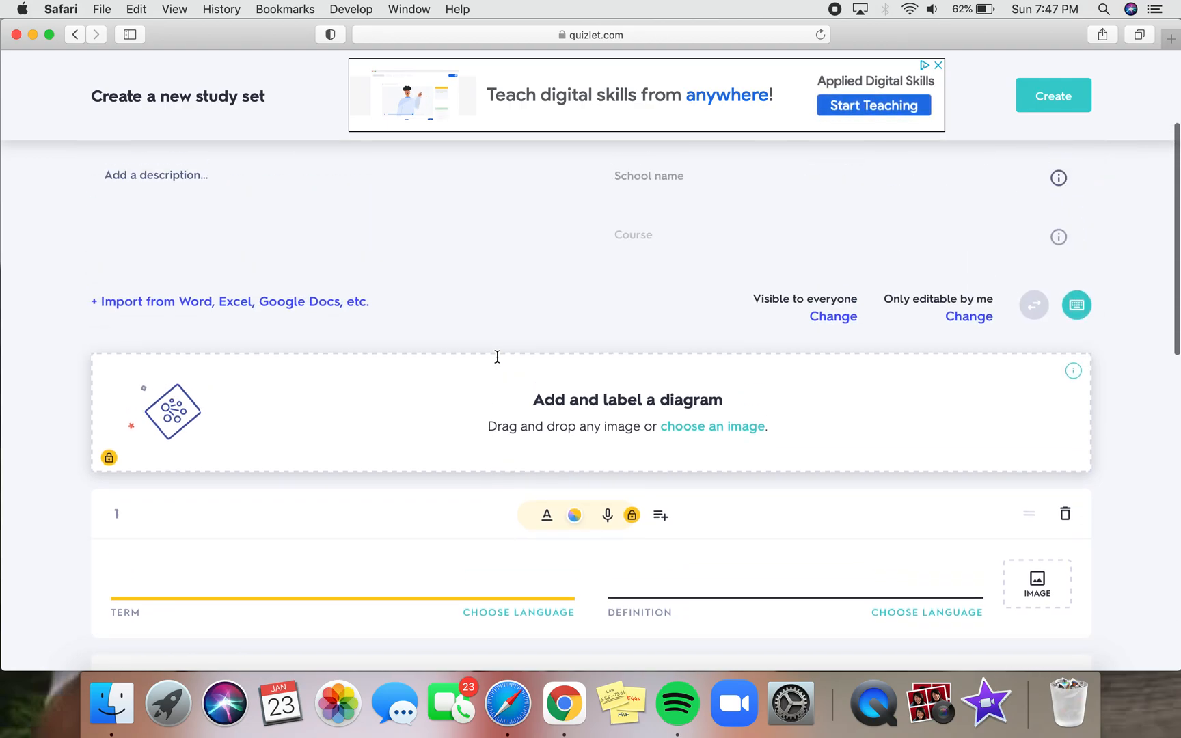
scroll(up, 3)
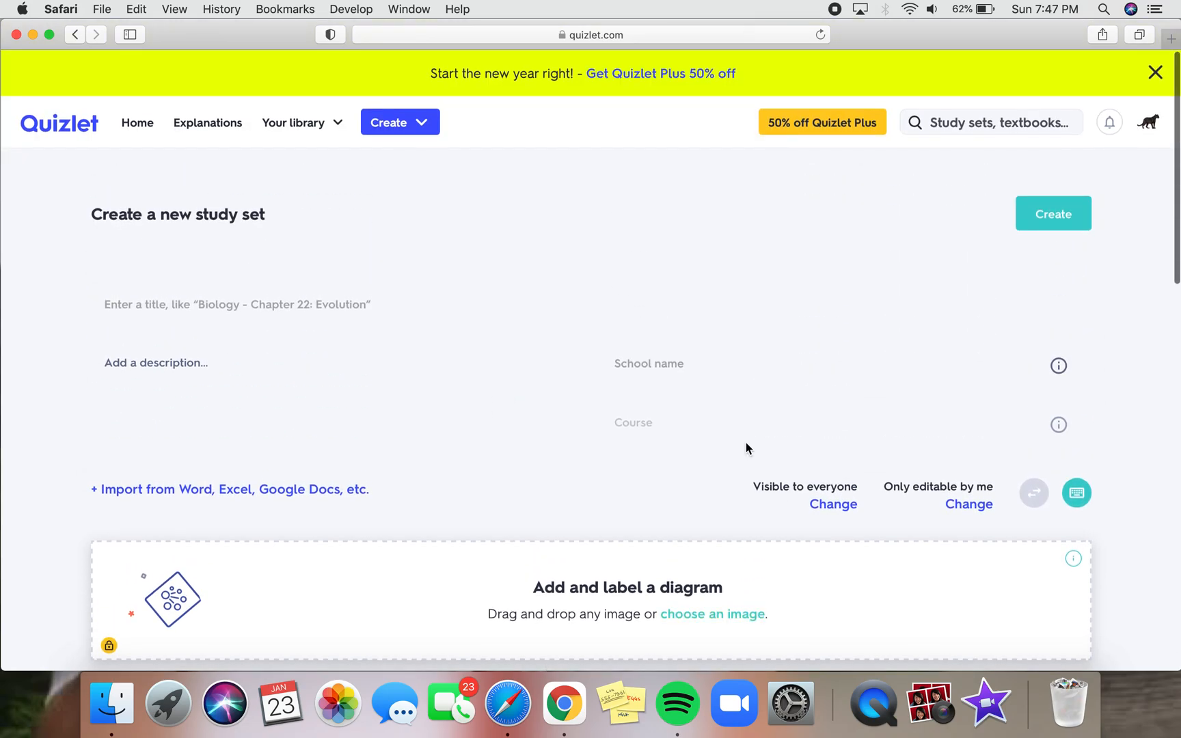